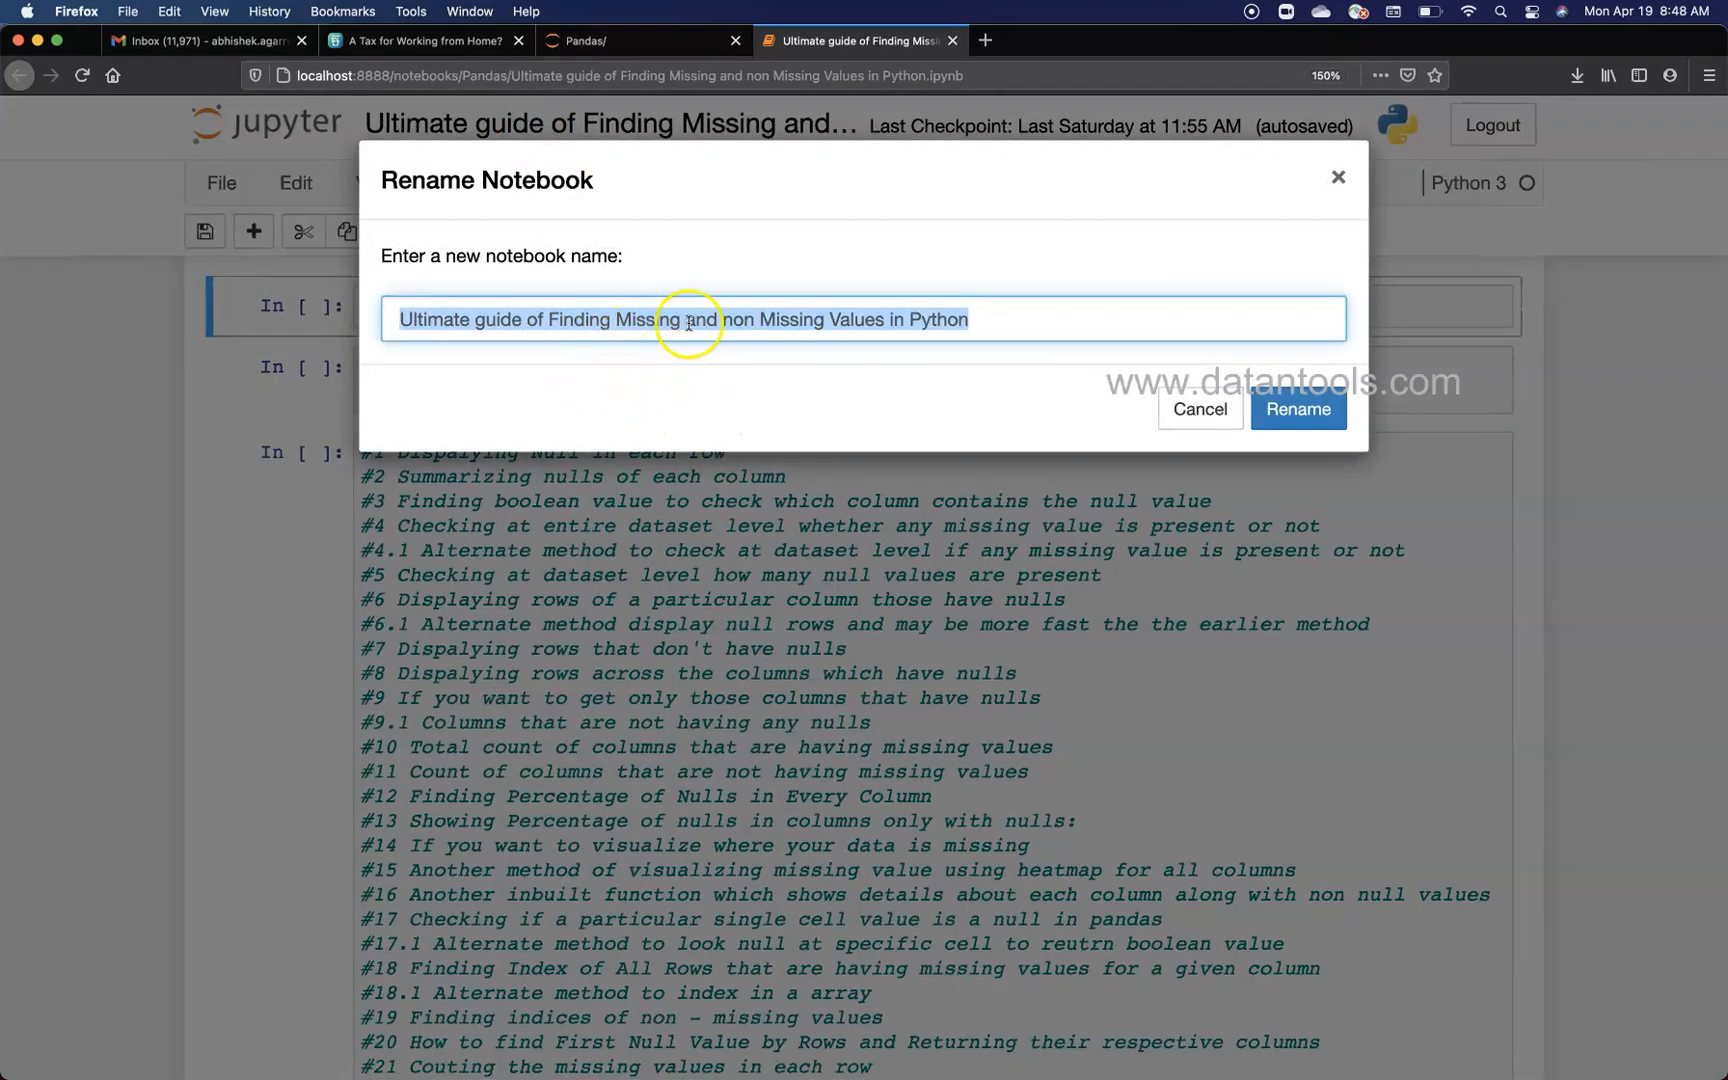
mouse_move(901, 320)
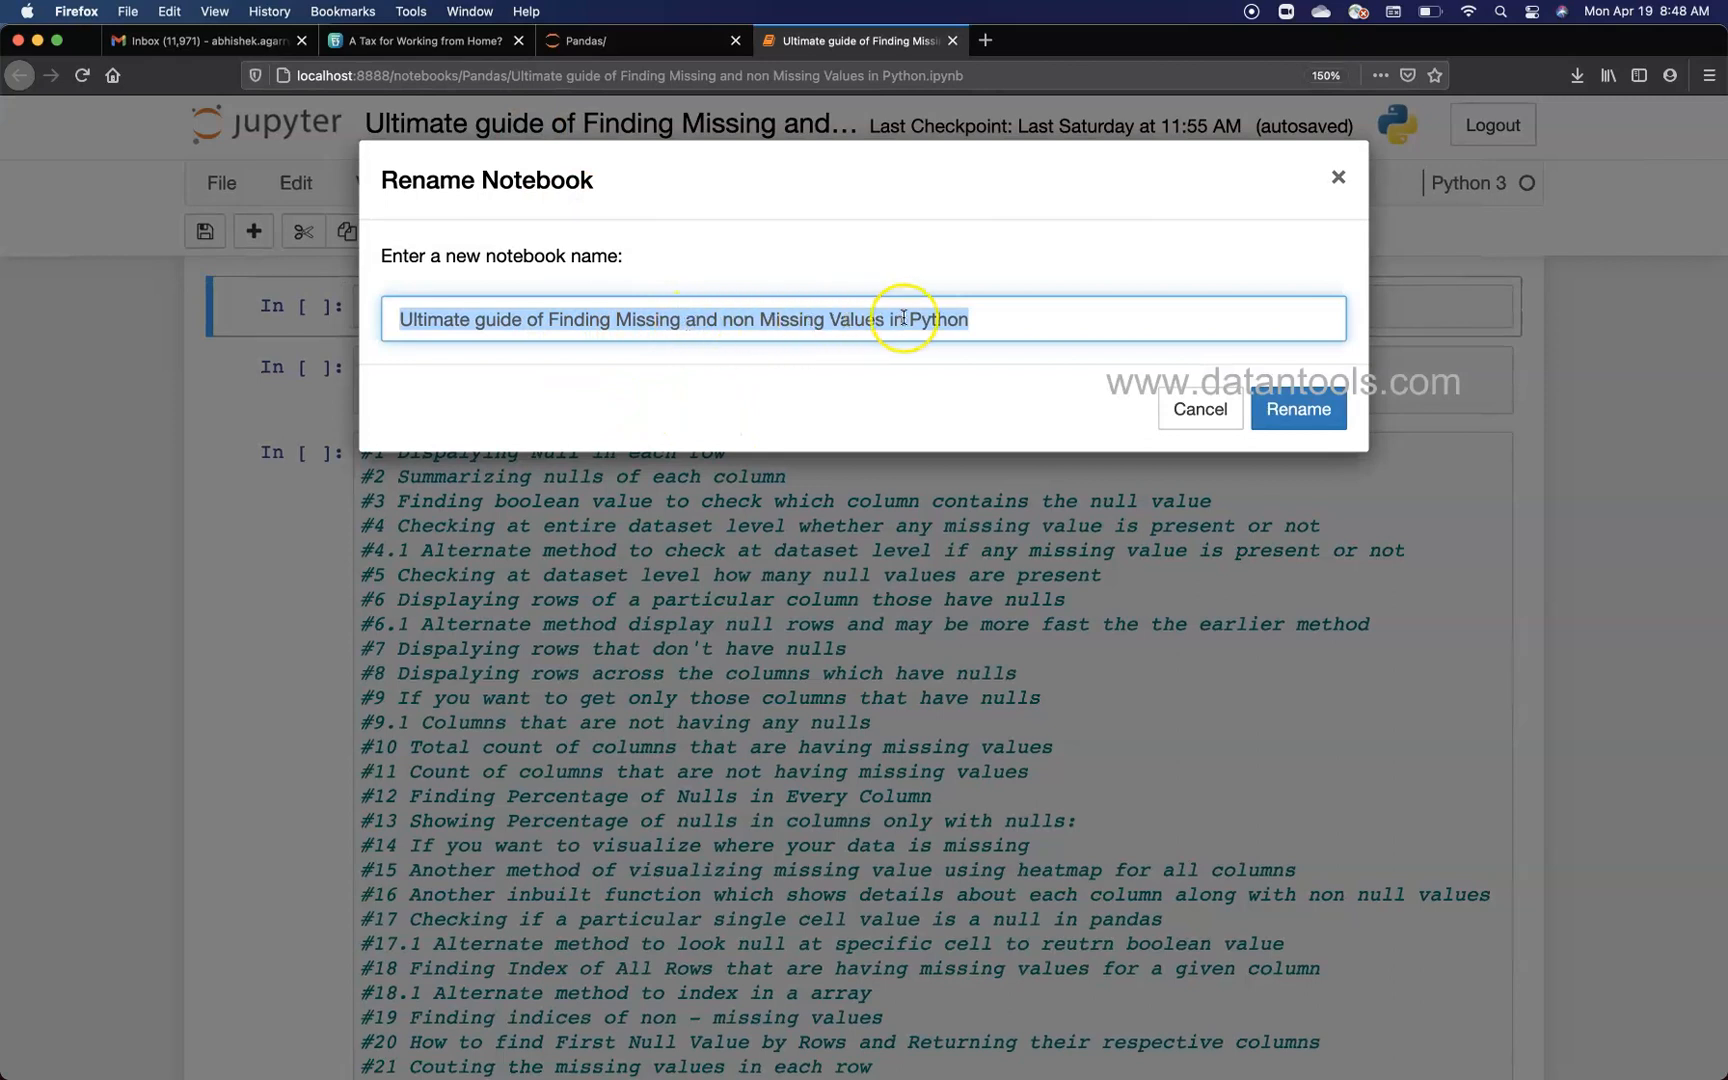
mouse_move(1149, 380)
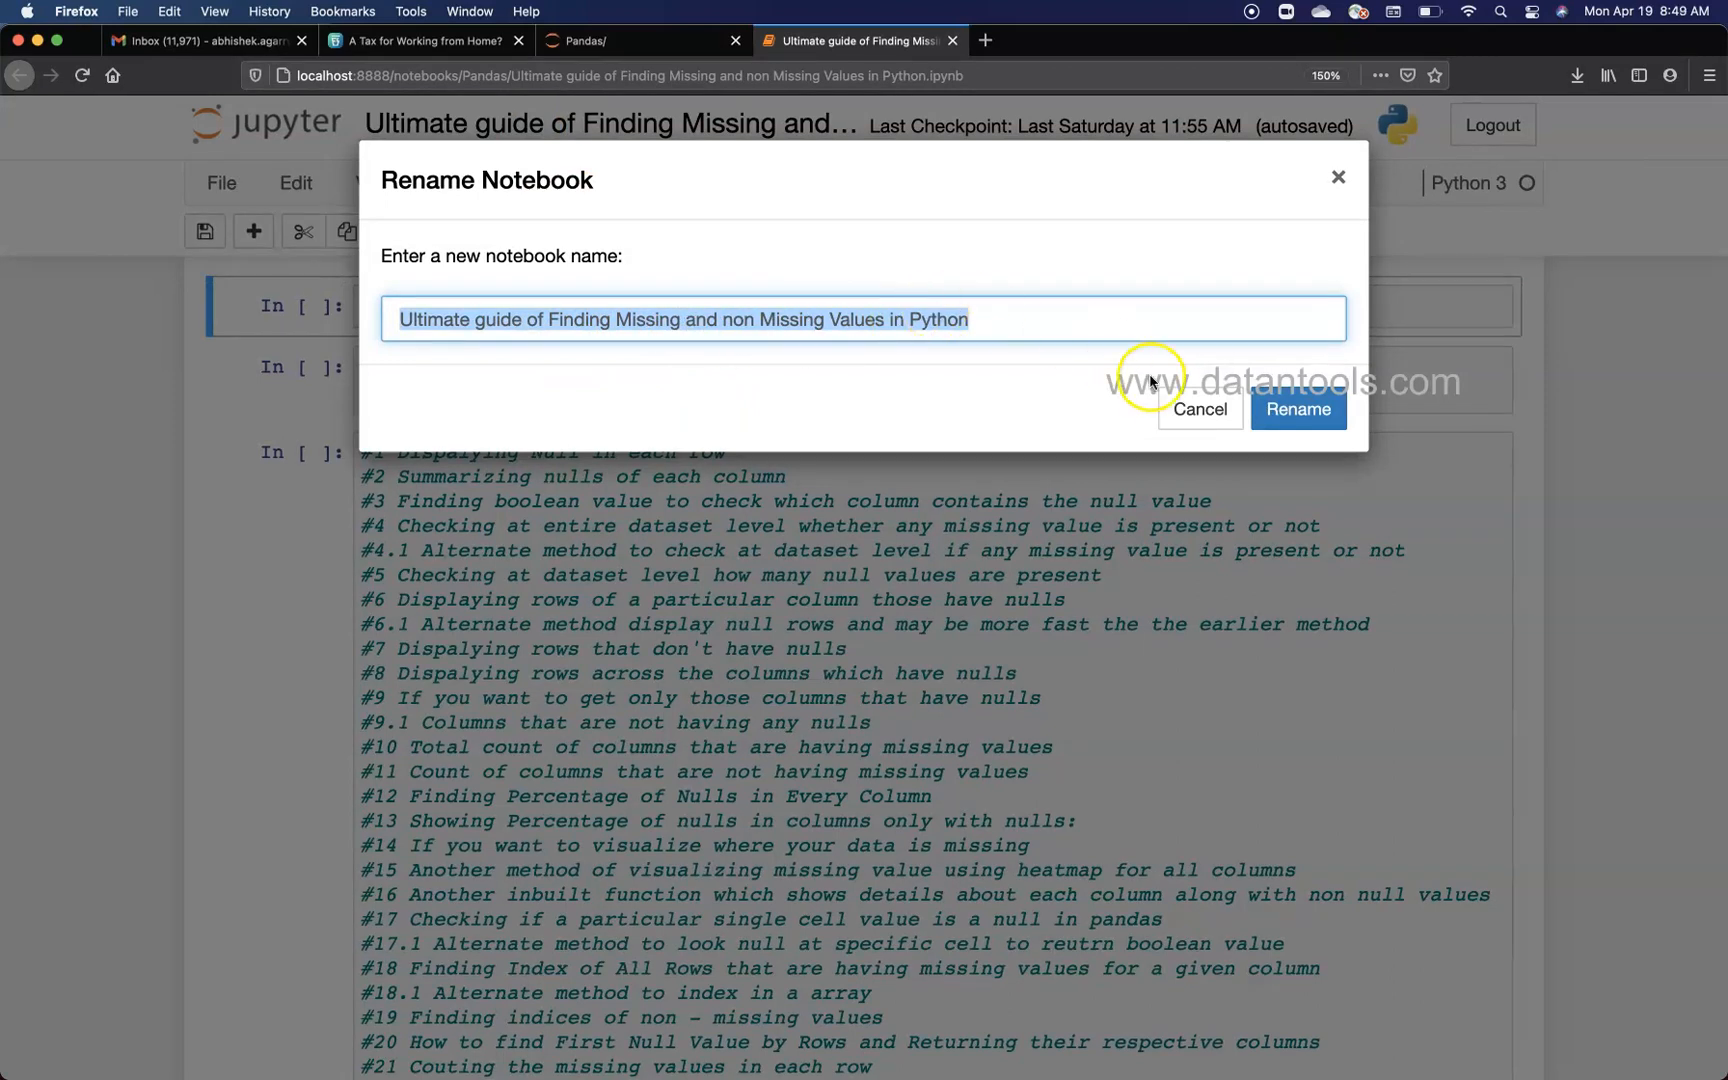
Step: Dismiss the rename prompt keeping the title, and place the cursor inside the missing-value topic list
click(1198, 409)
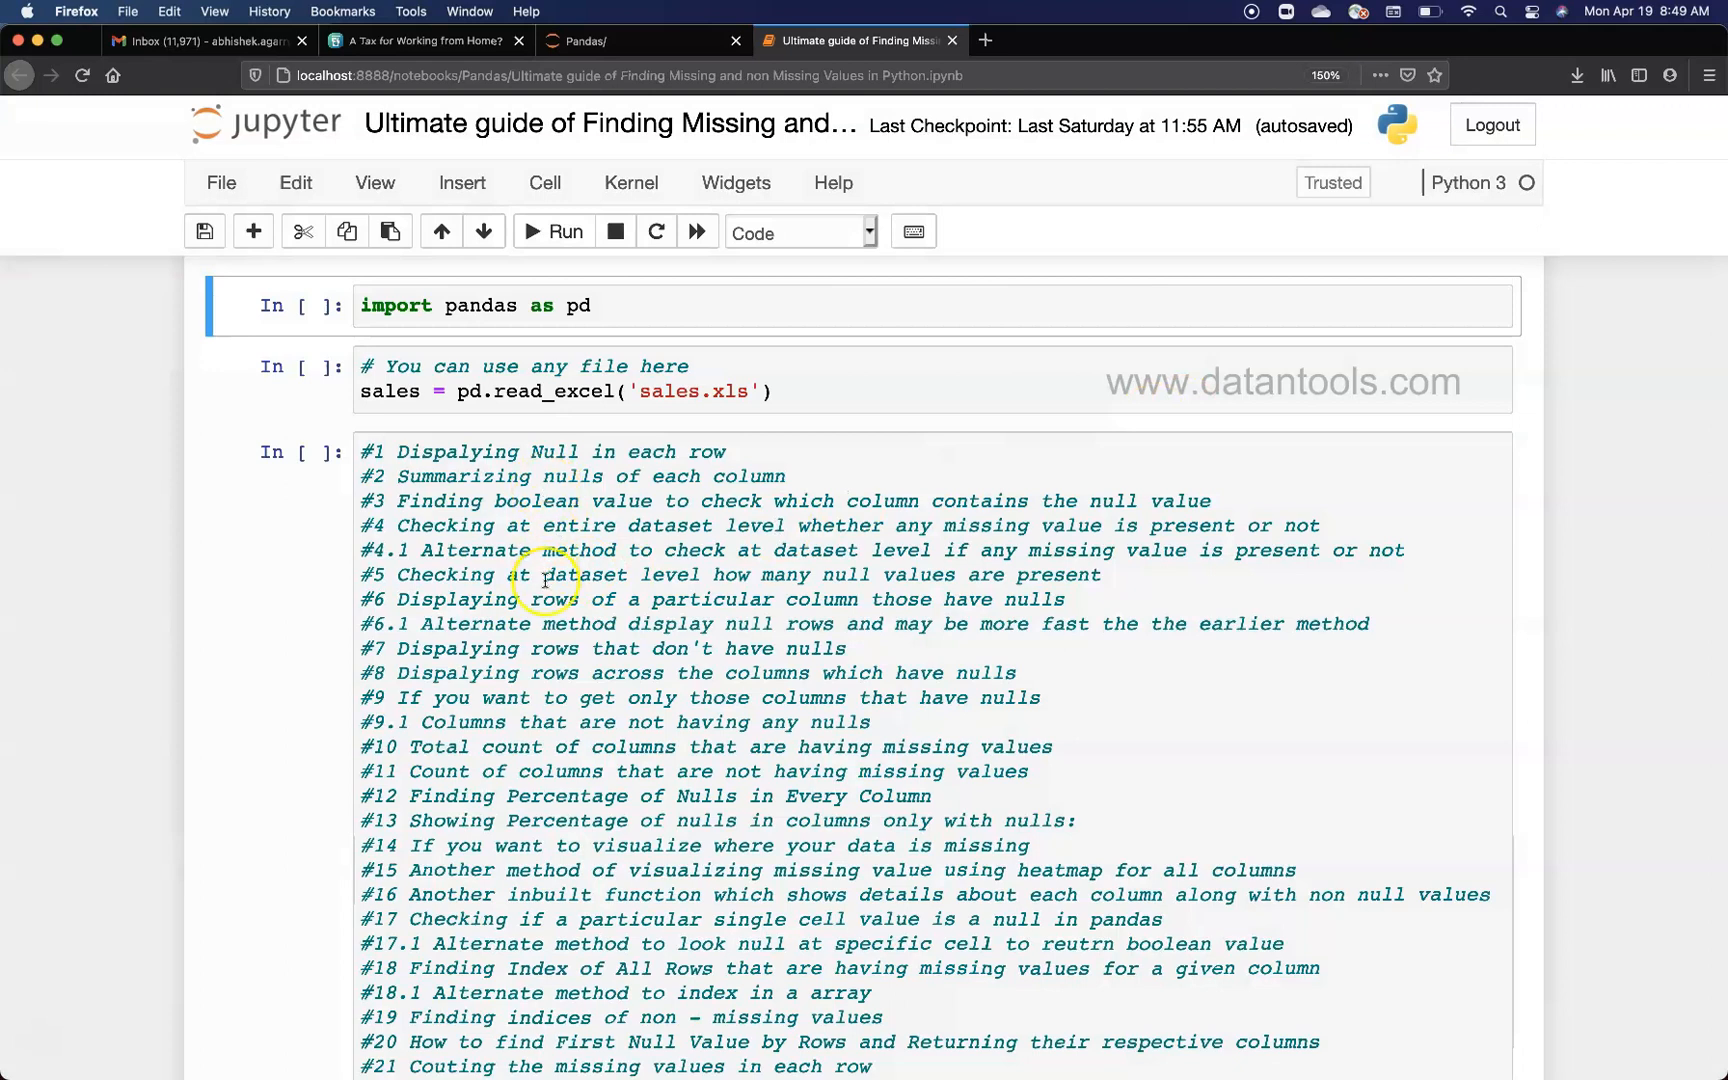
scroll(down, 3)
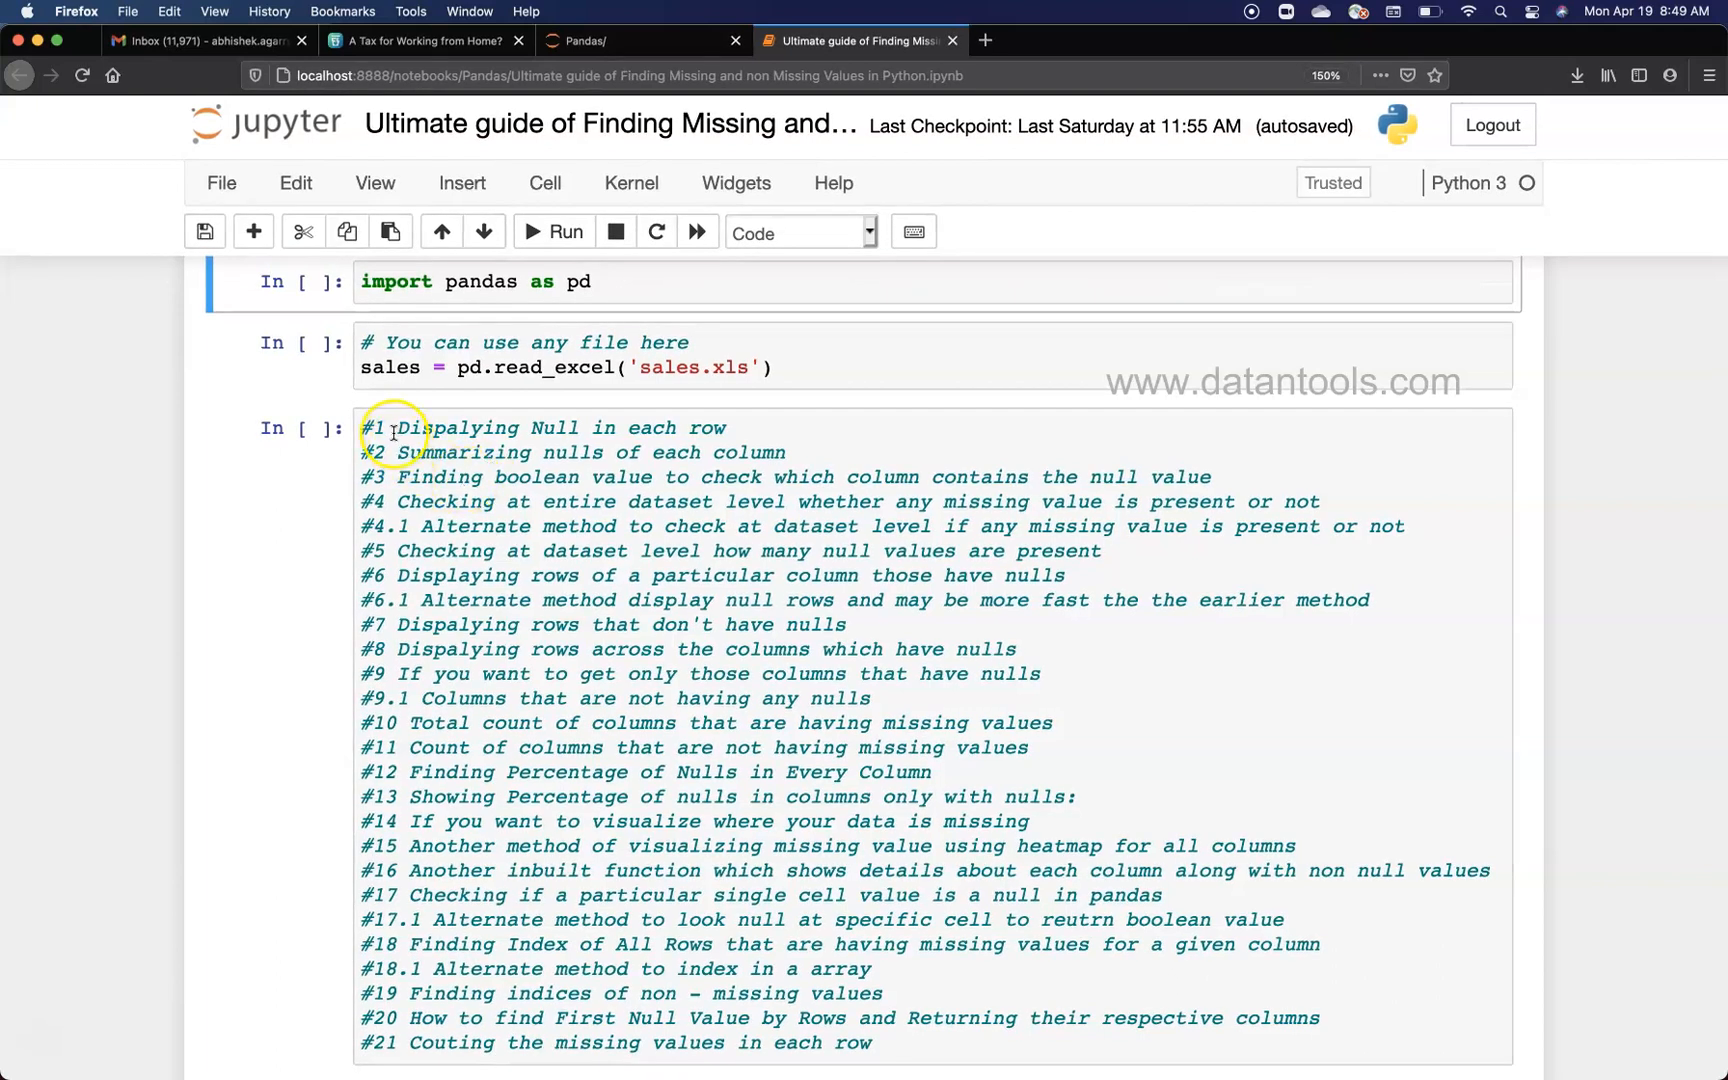
mouse_move(402, 661)
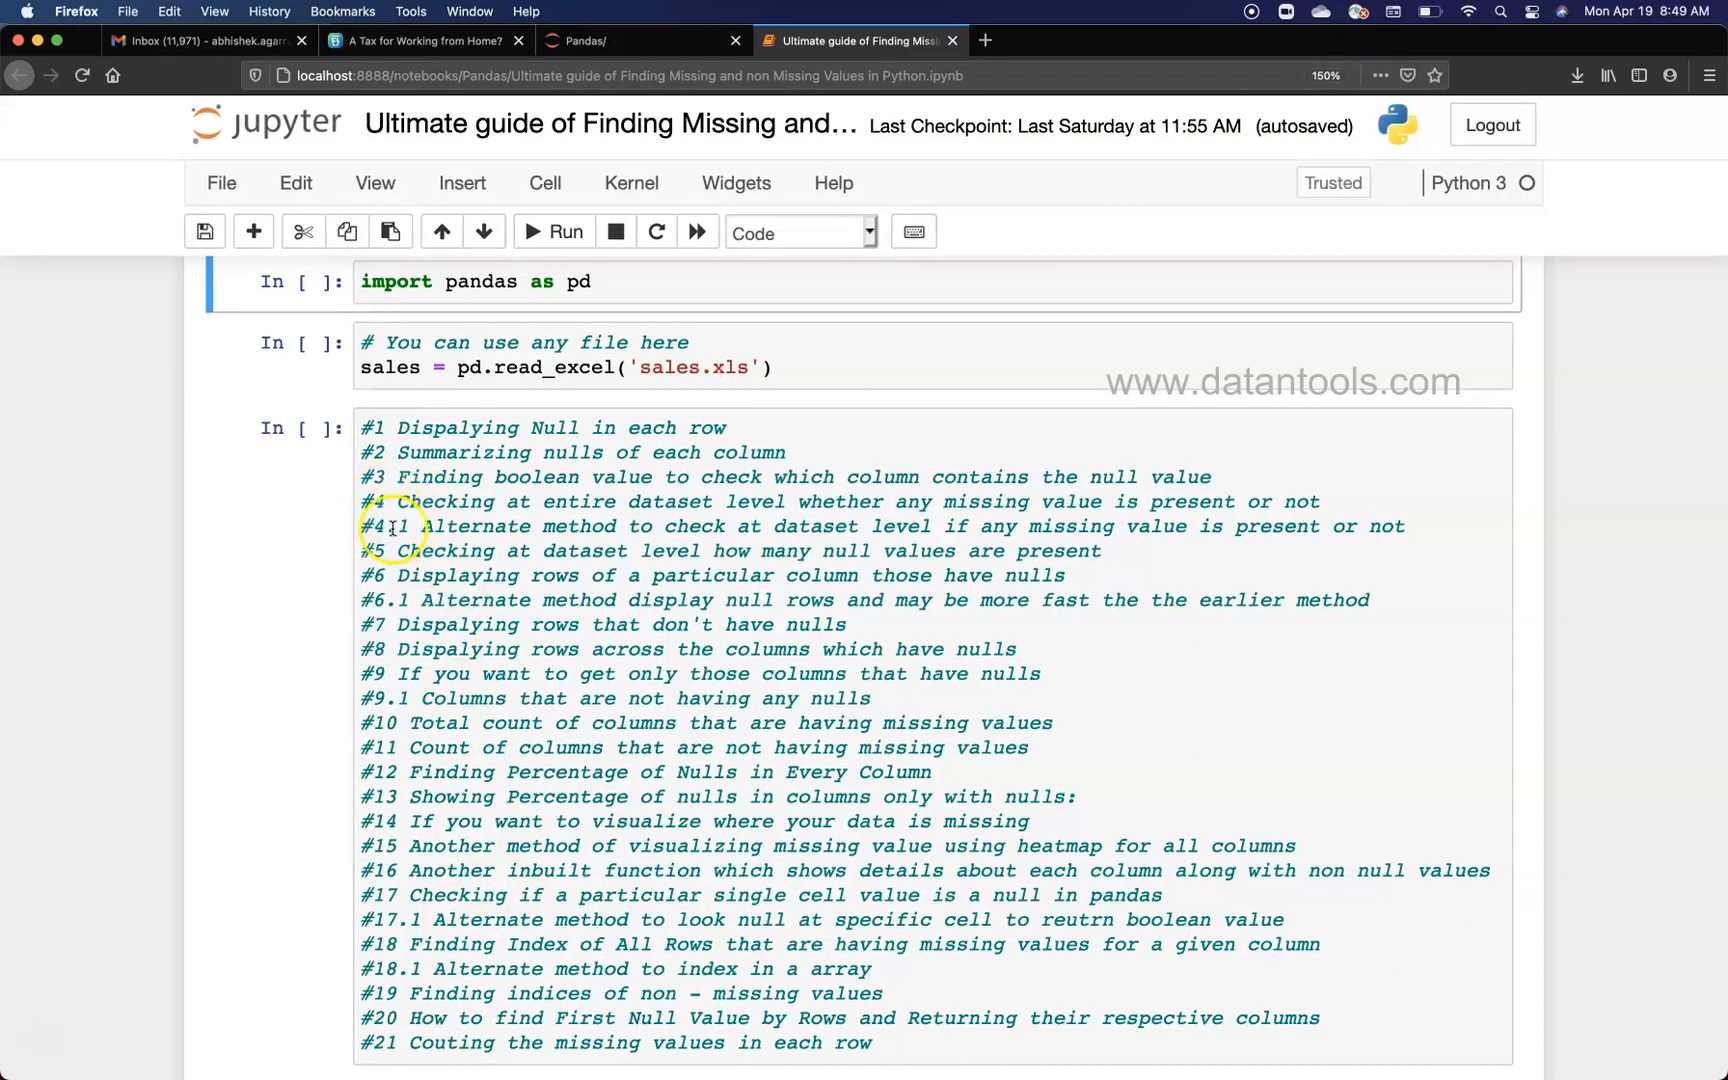
click(419, 526)
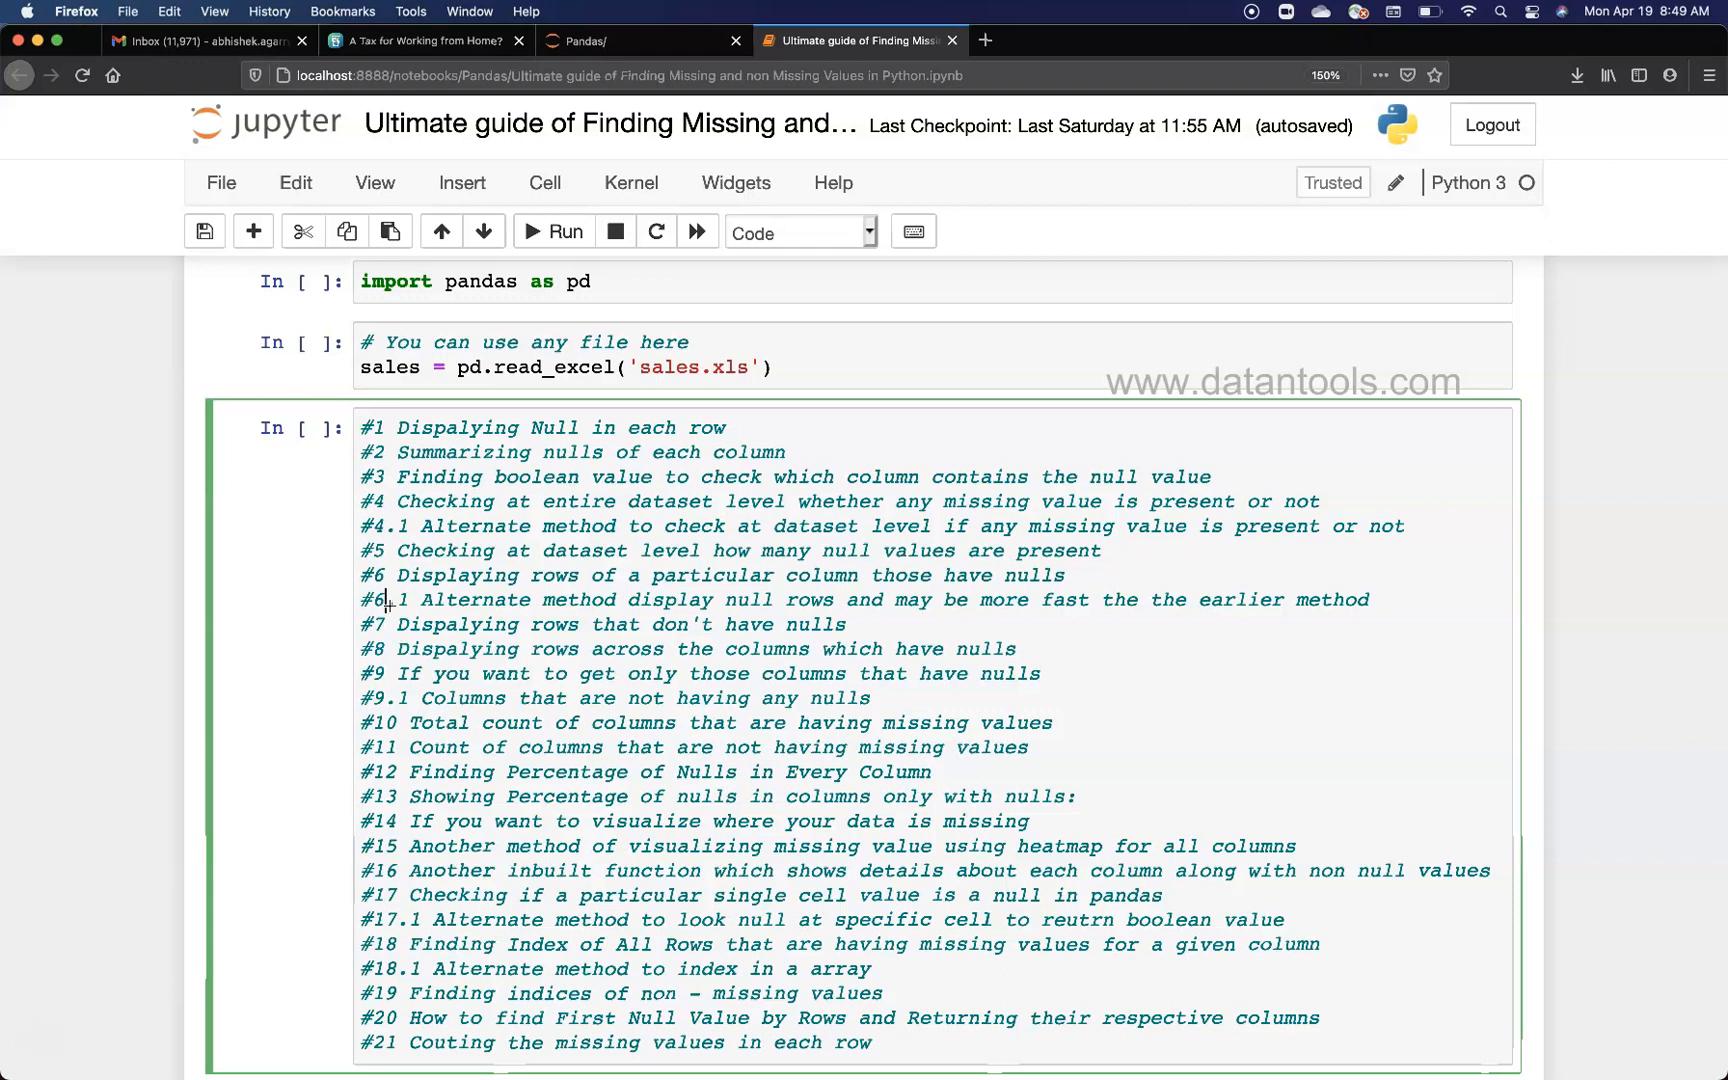
mouse_move(402, 820)
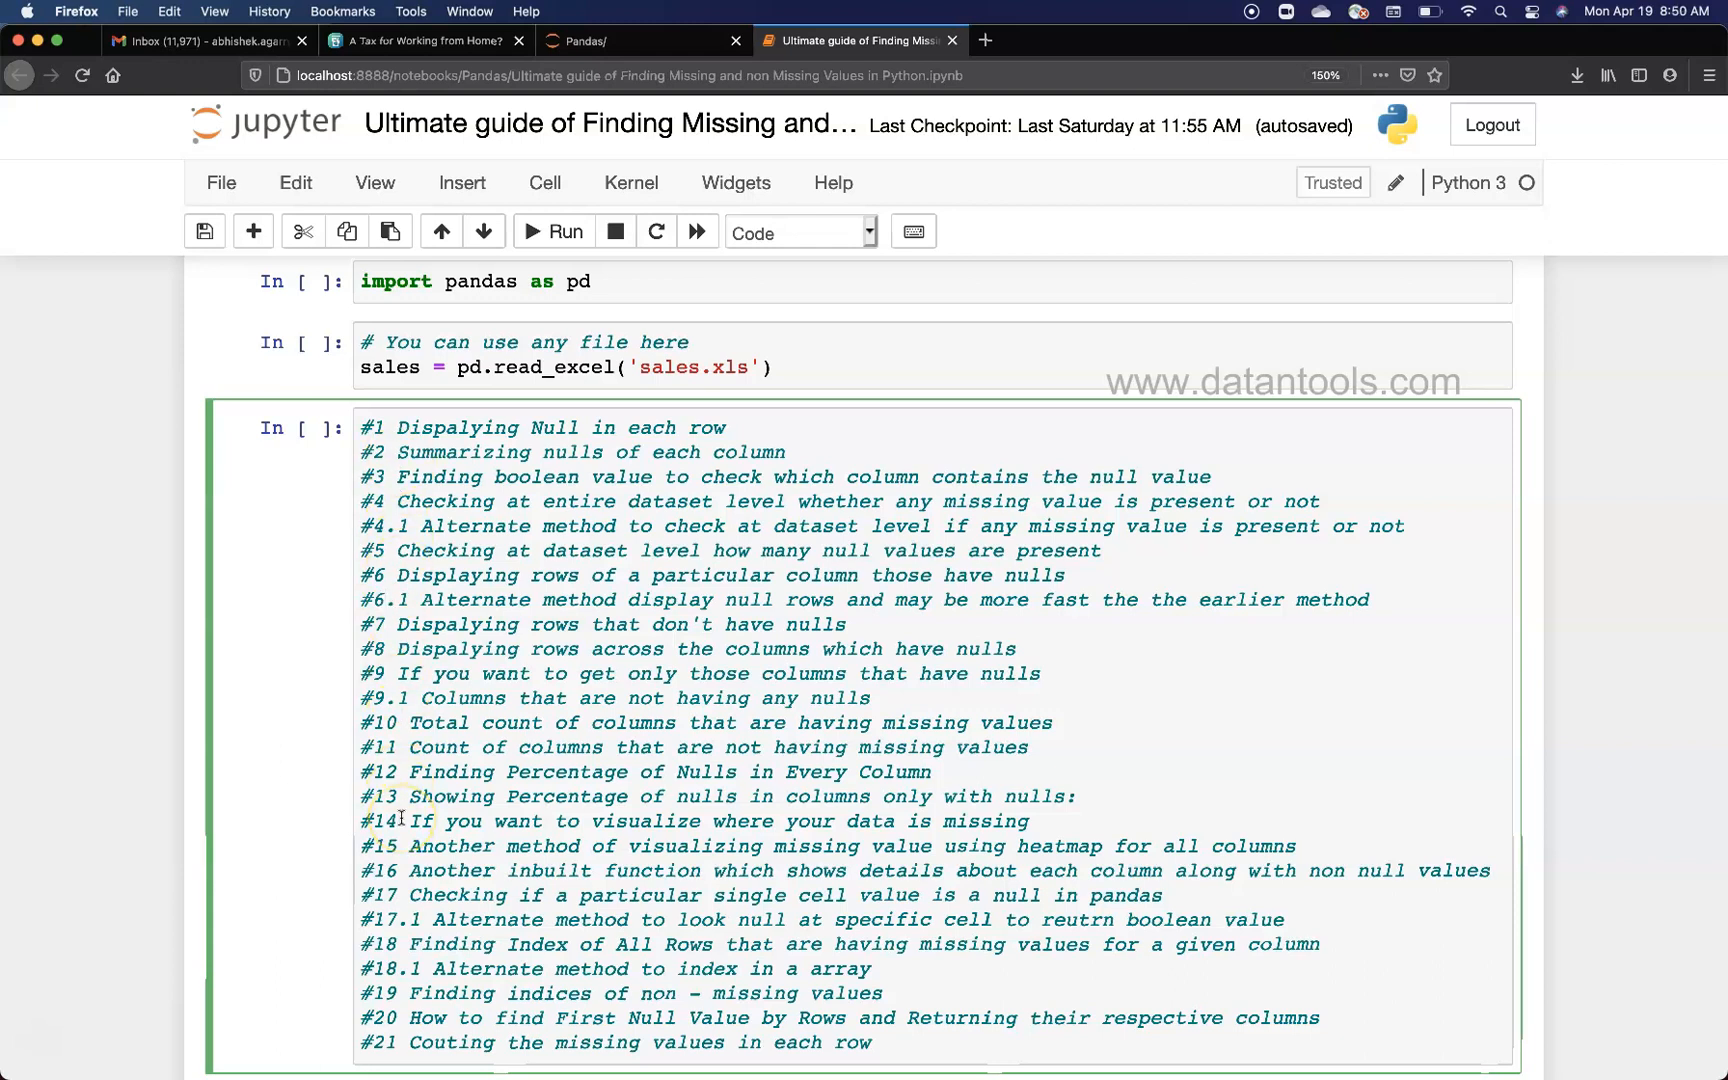
click(389, 600)
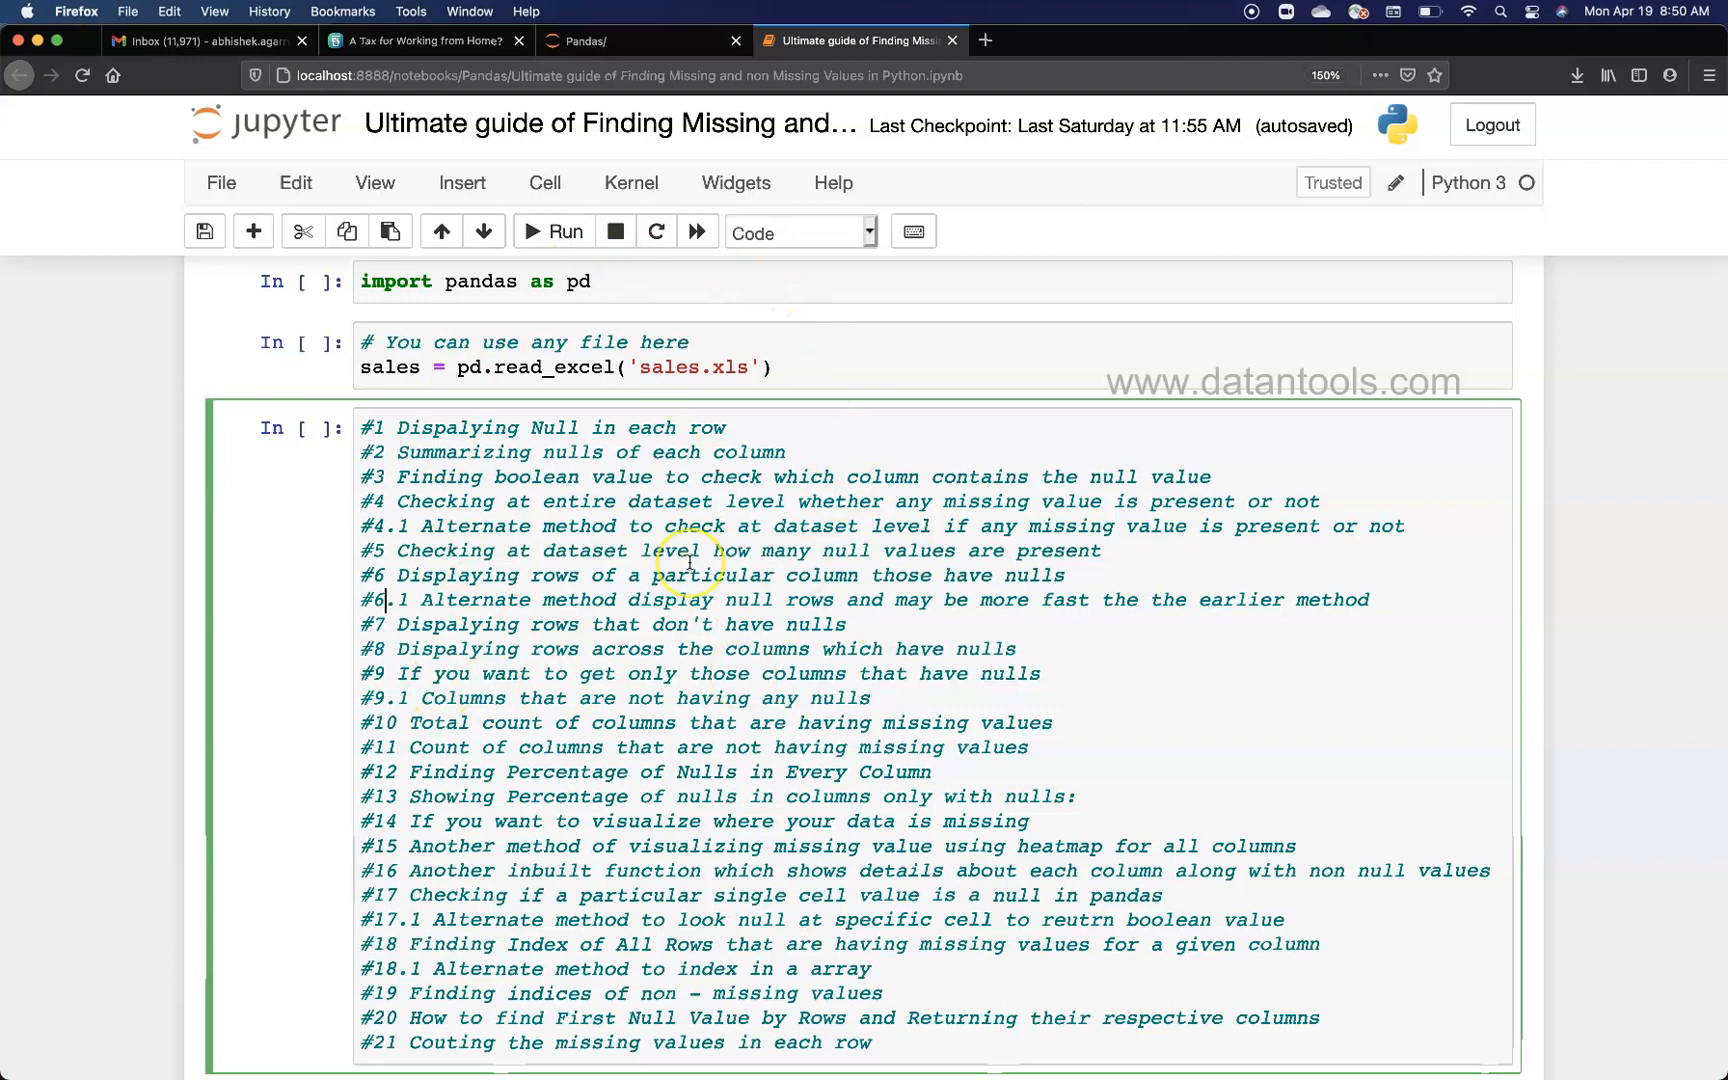
mouse_move(964, 456)
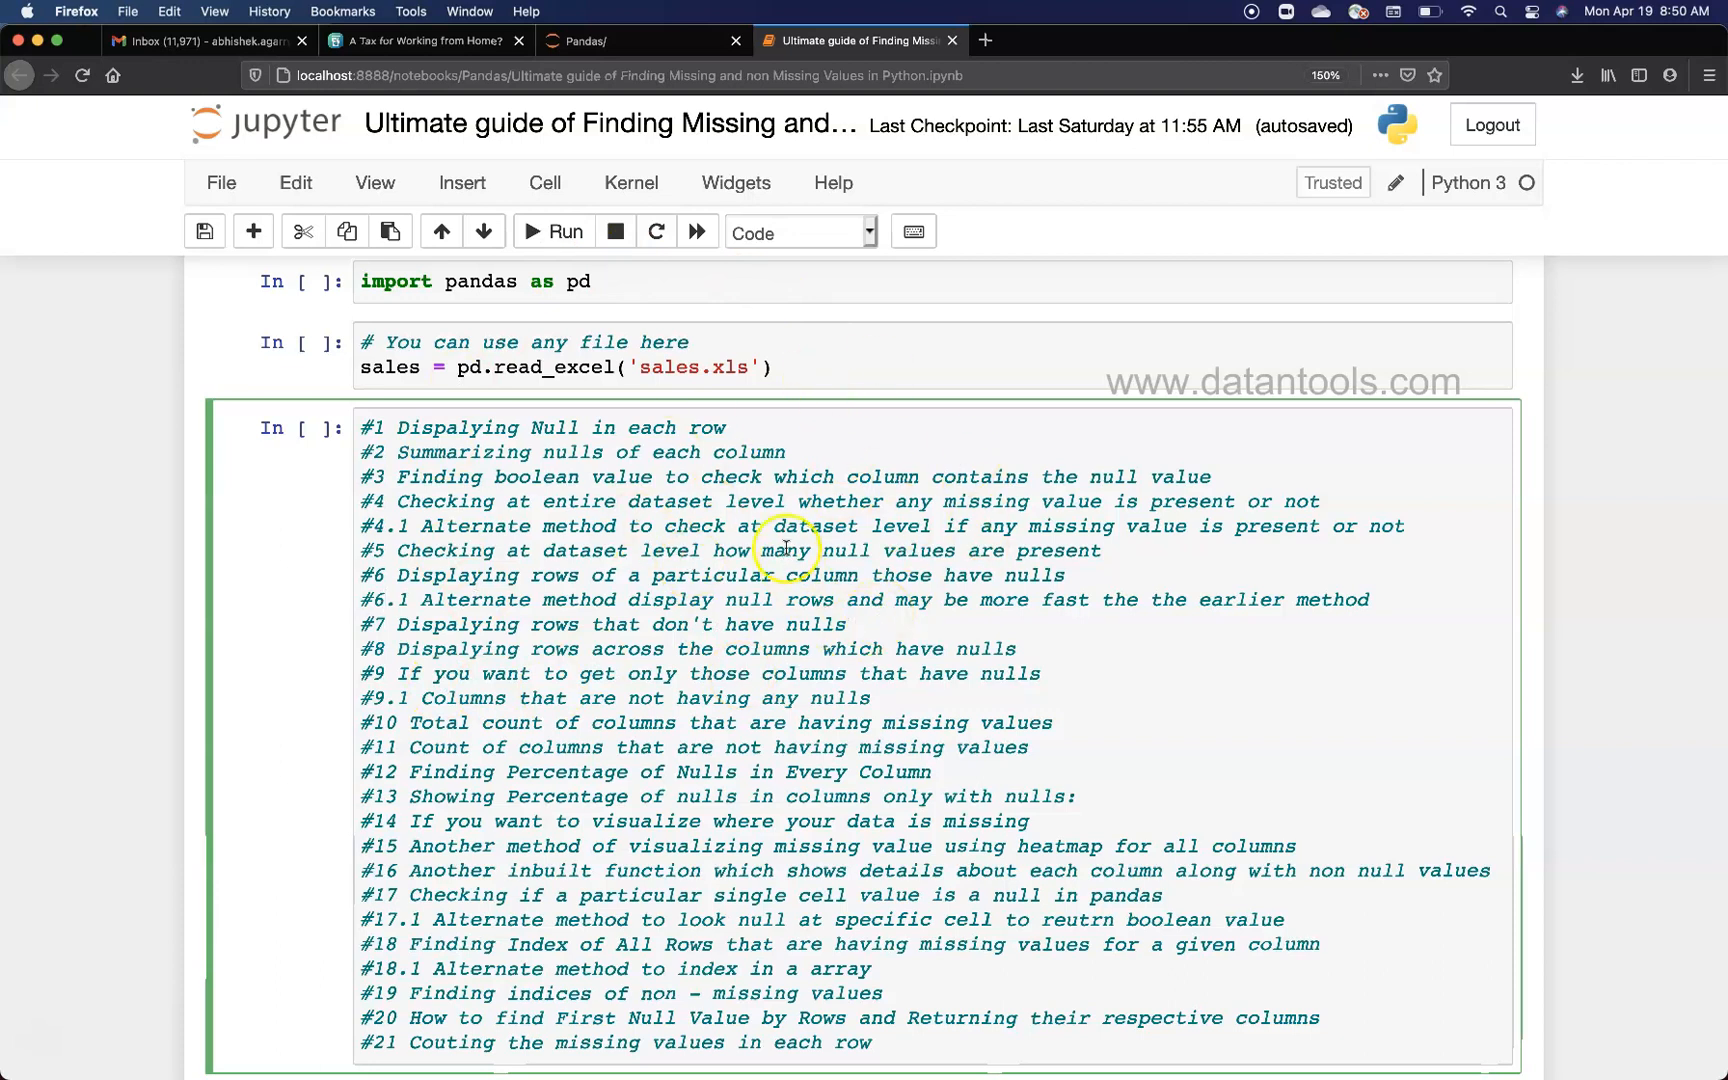
mouse_move(617, 733)
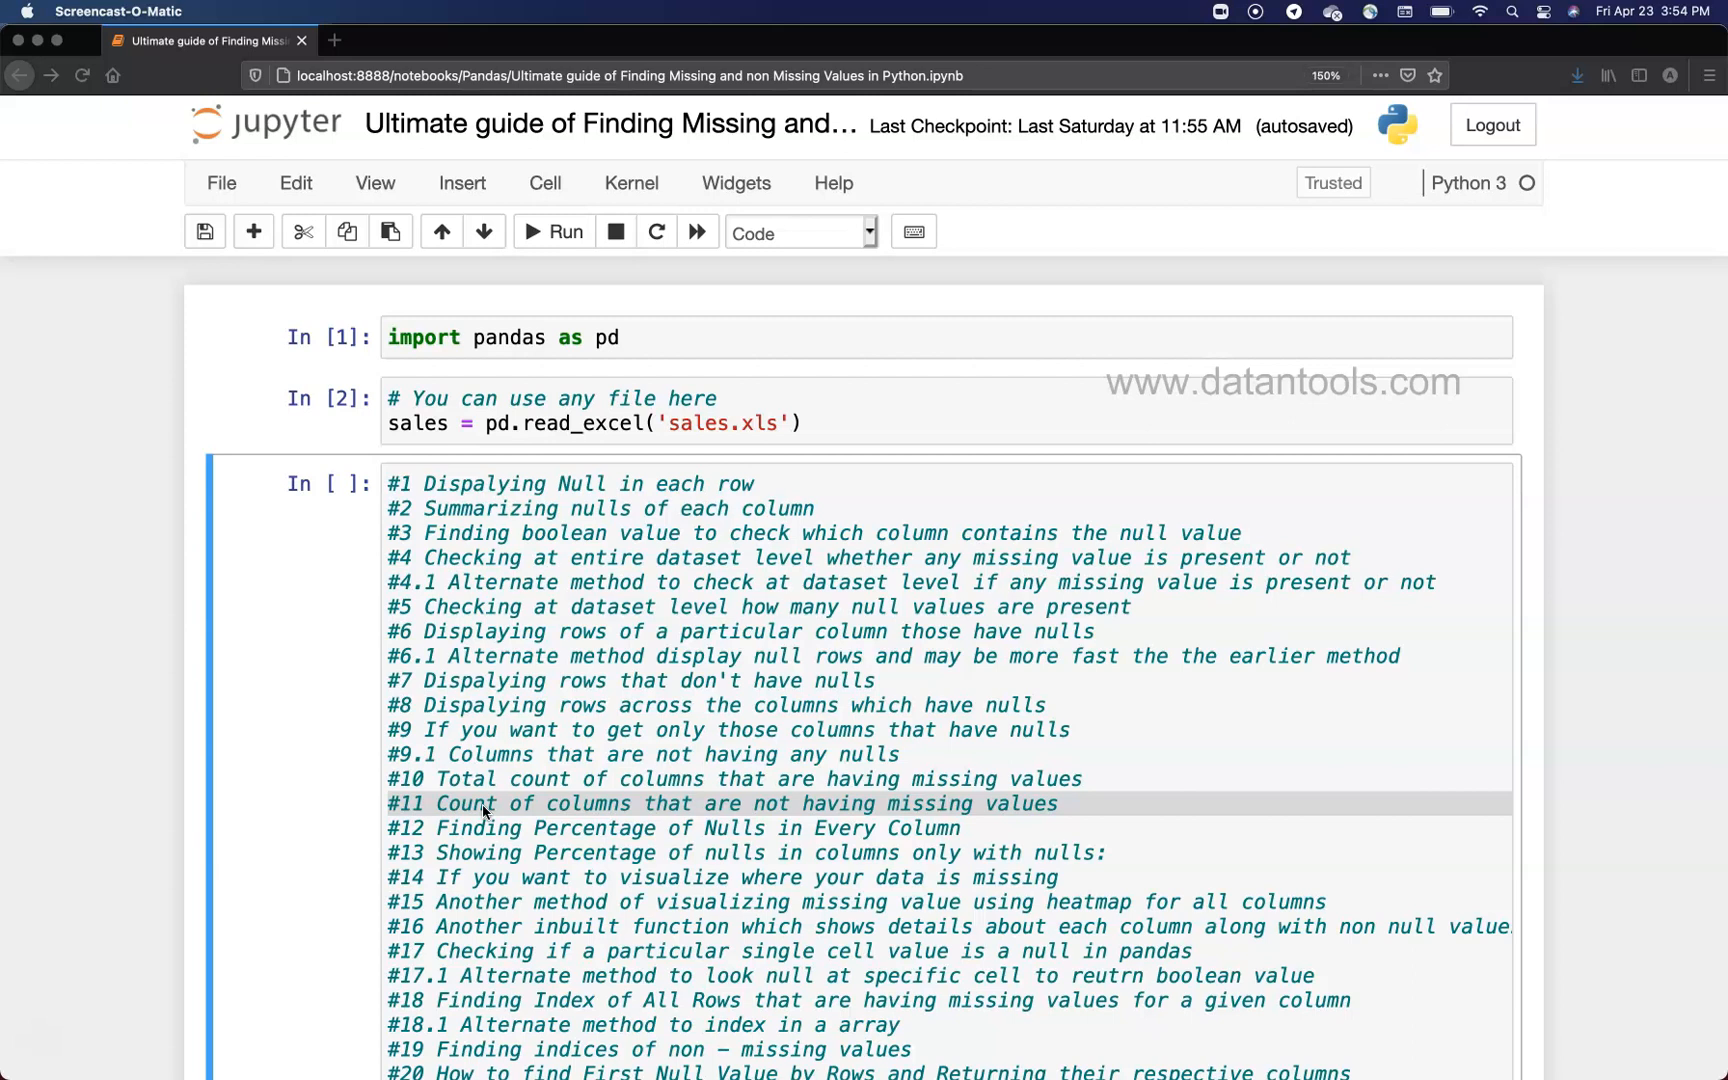
mouse_move(455, 368)
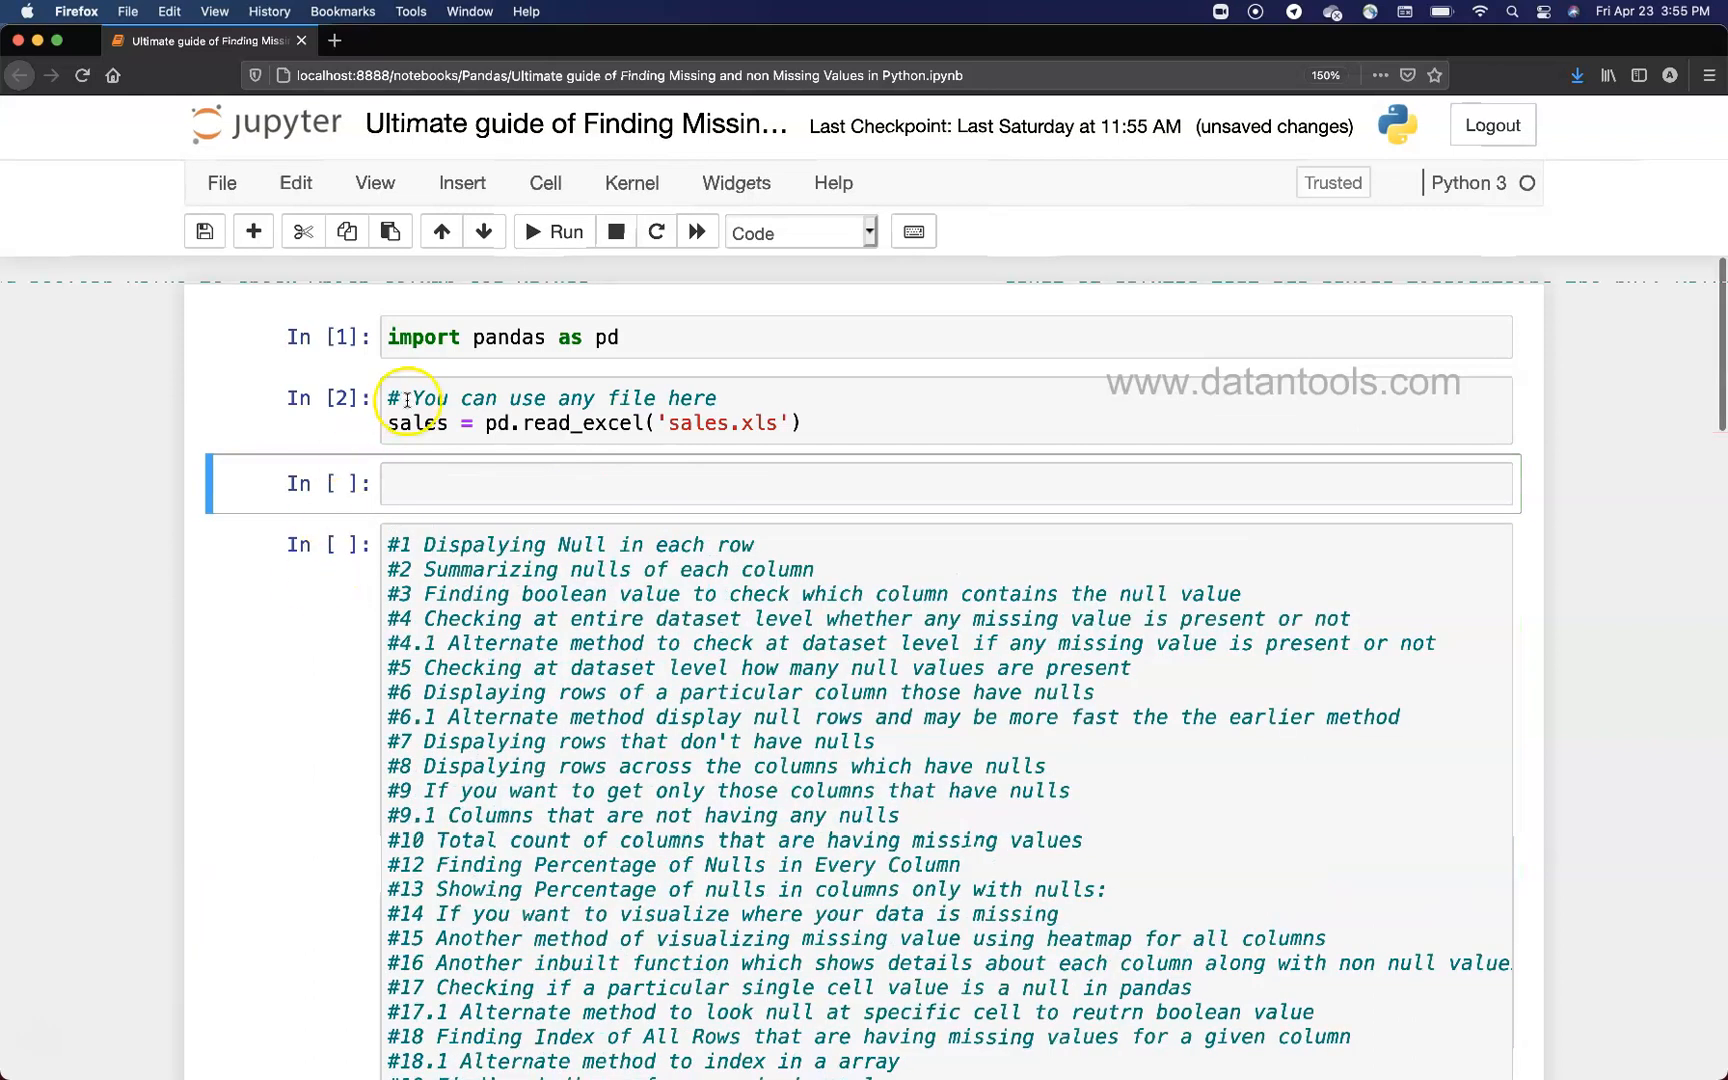
Step: Enter sales.notnull().any().sum() in the empty code cell
text(s)
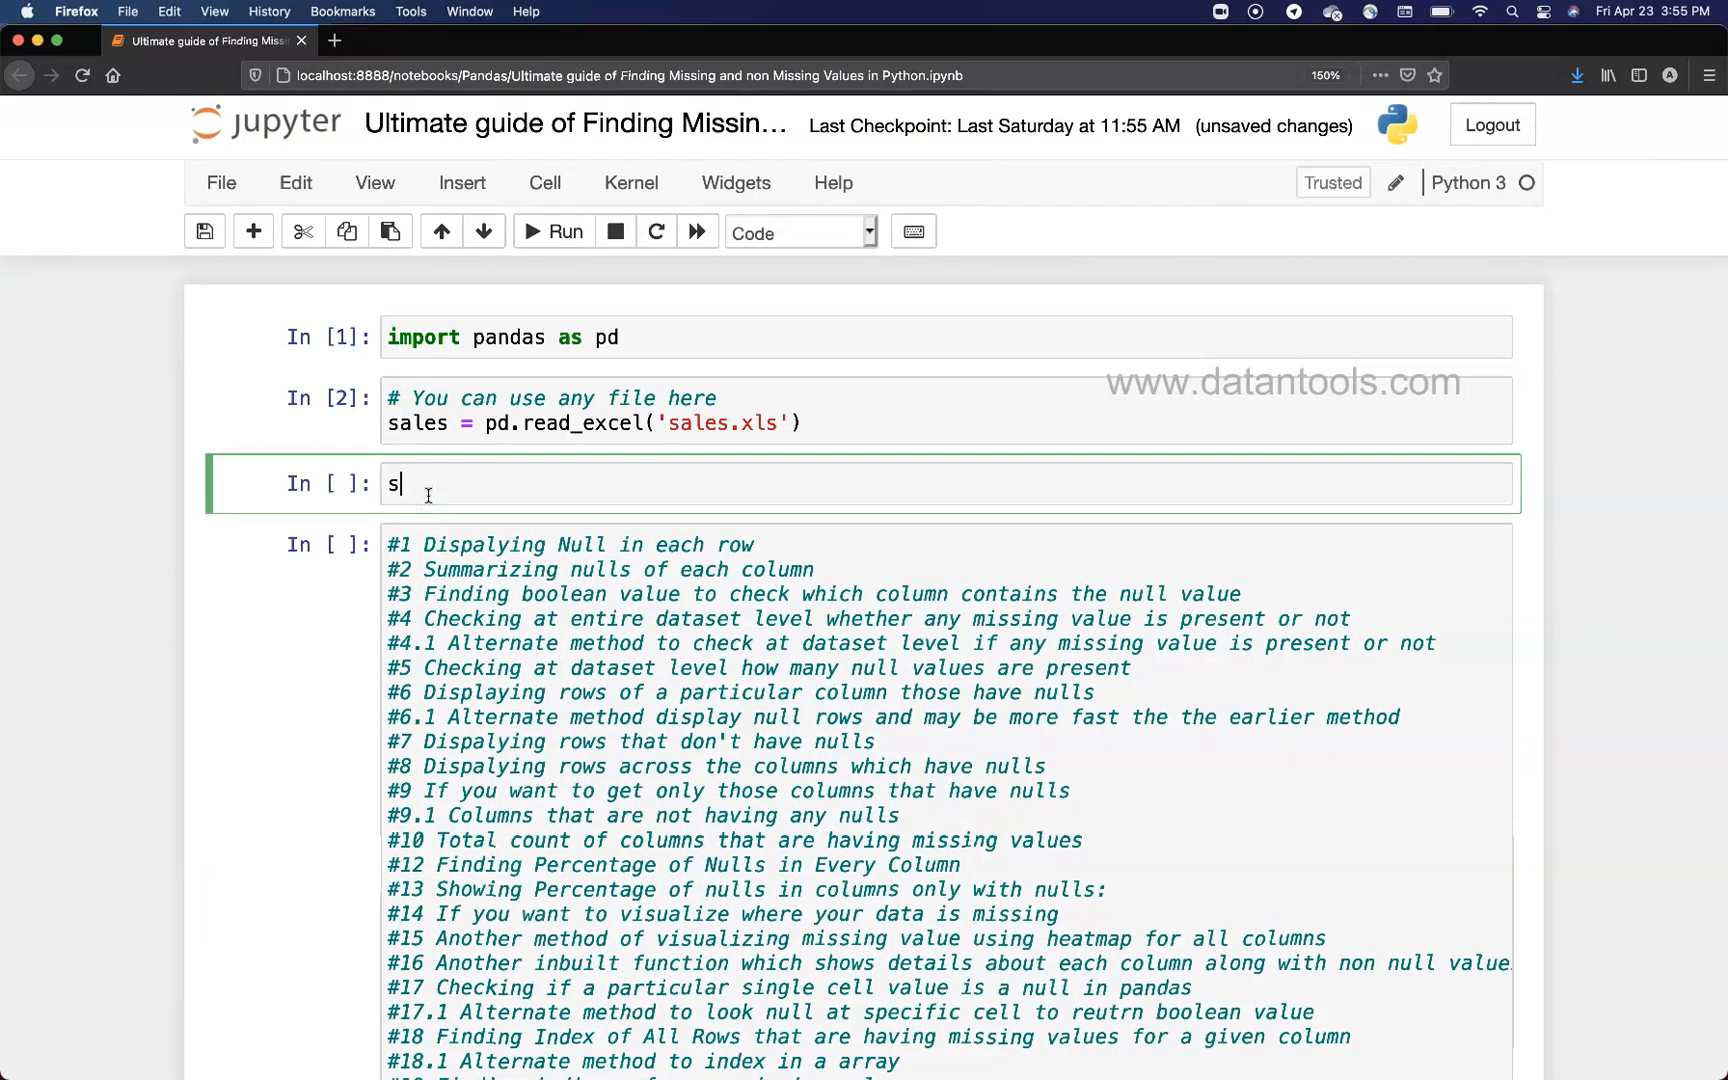
text(ales.)
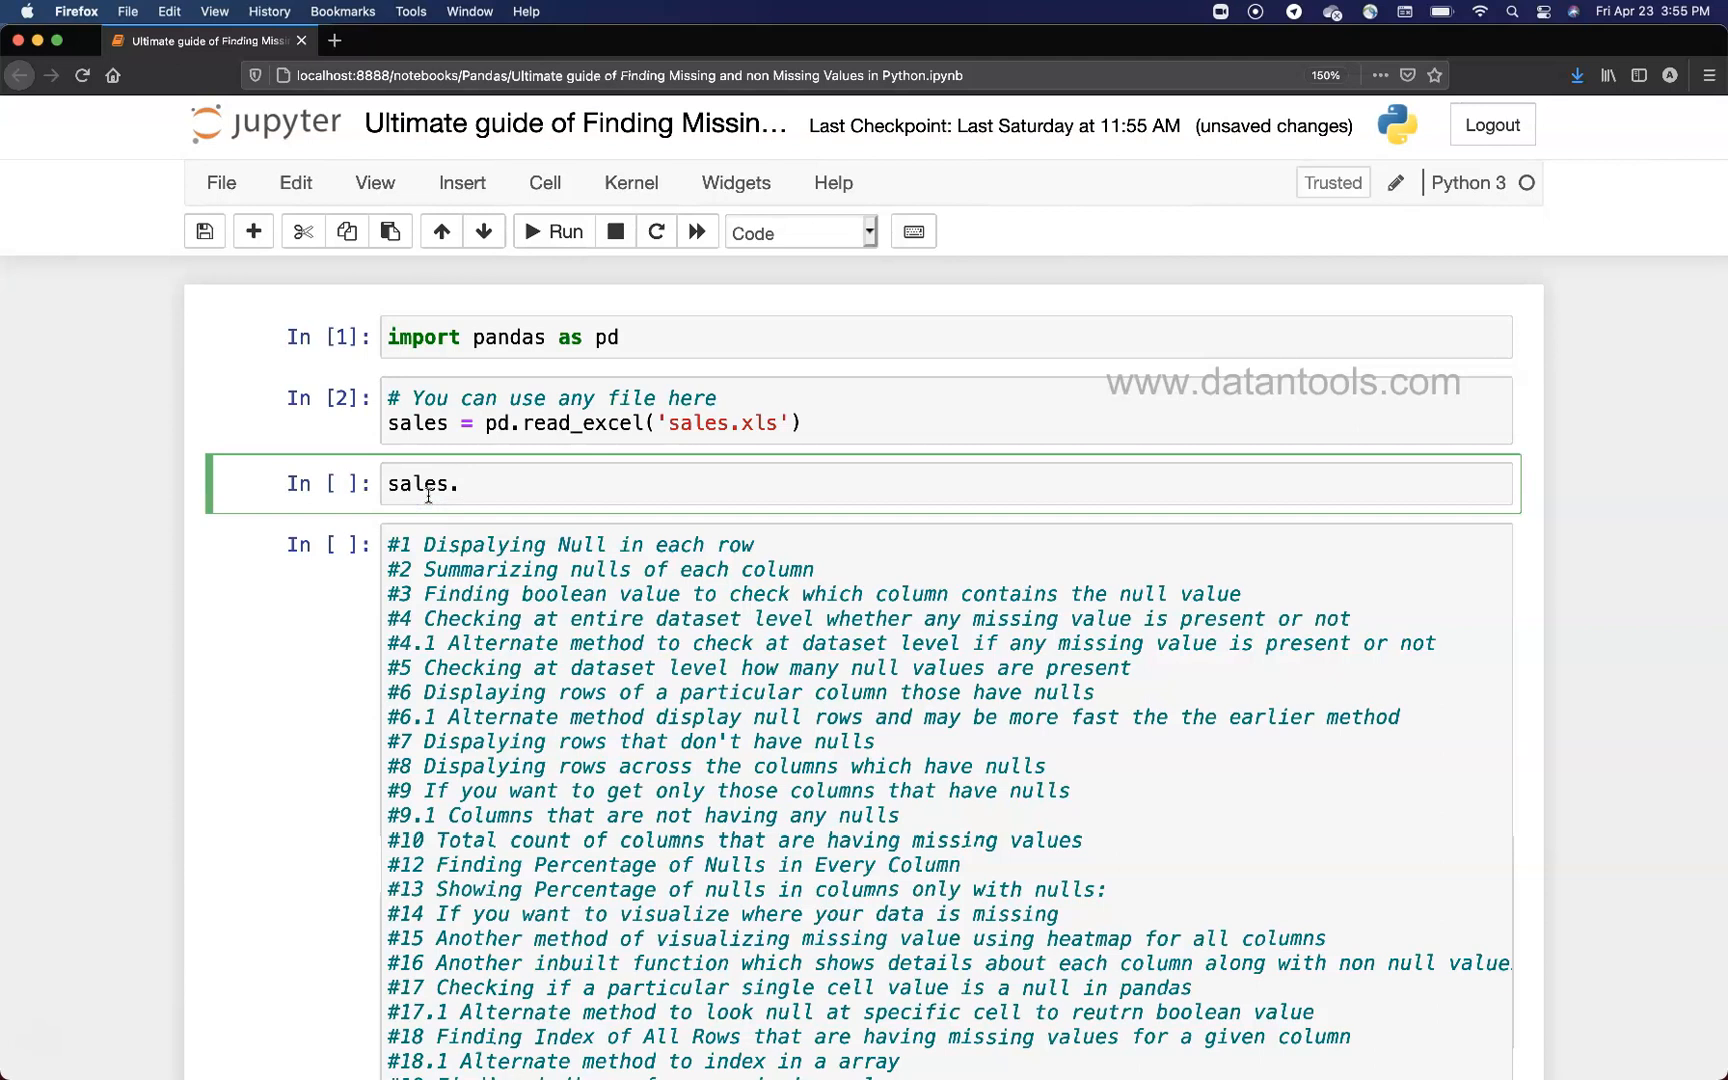
text(notnull)
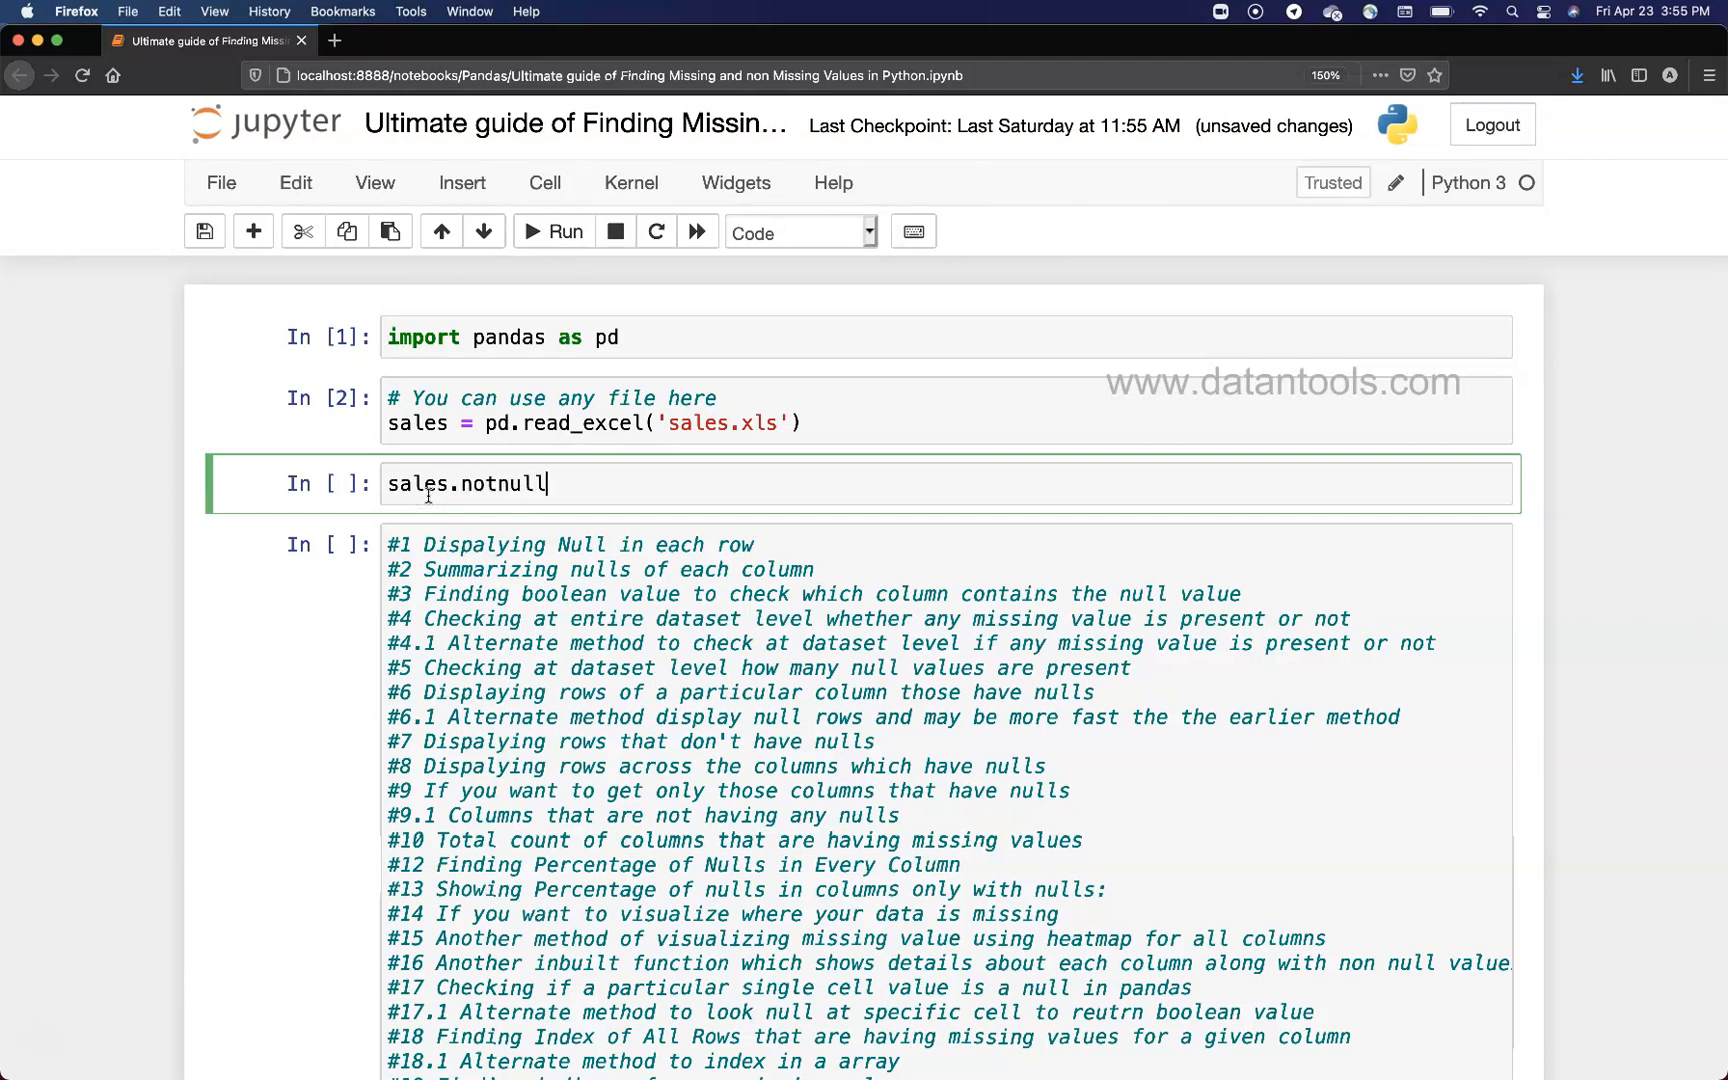
text(().an)
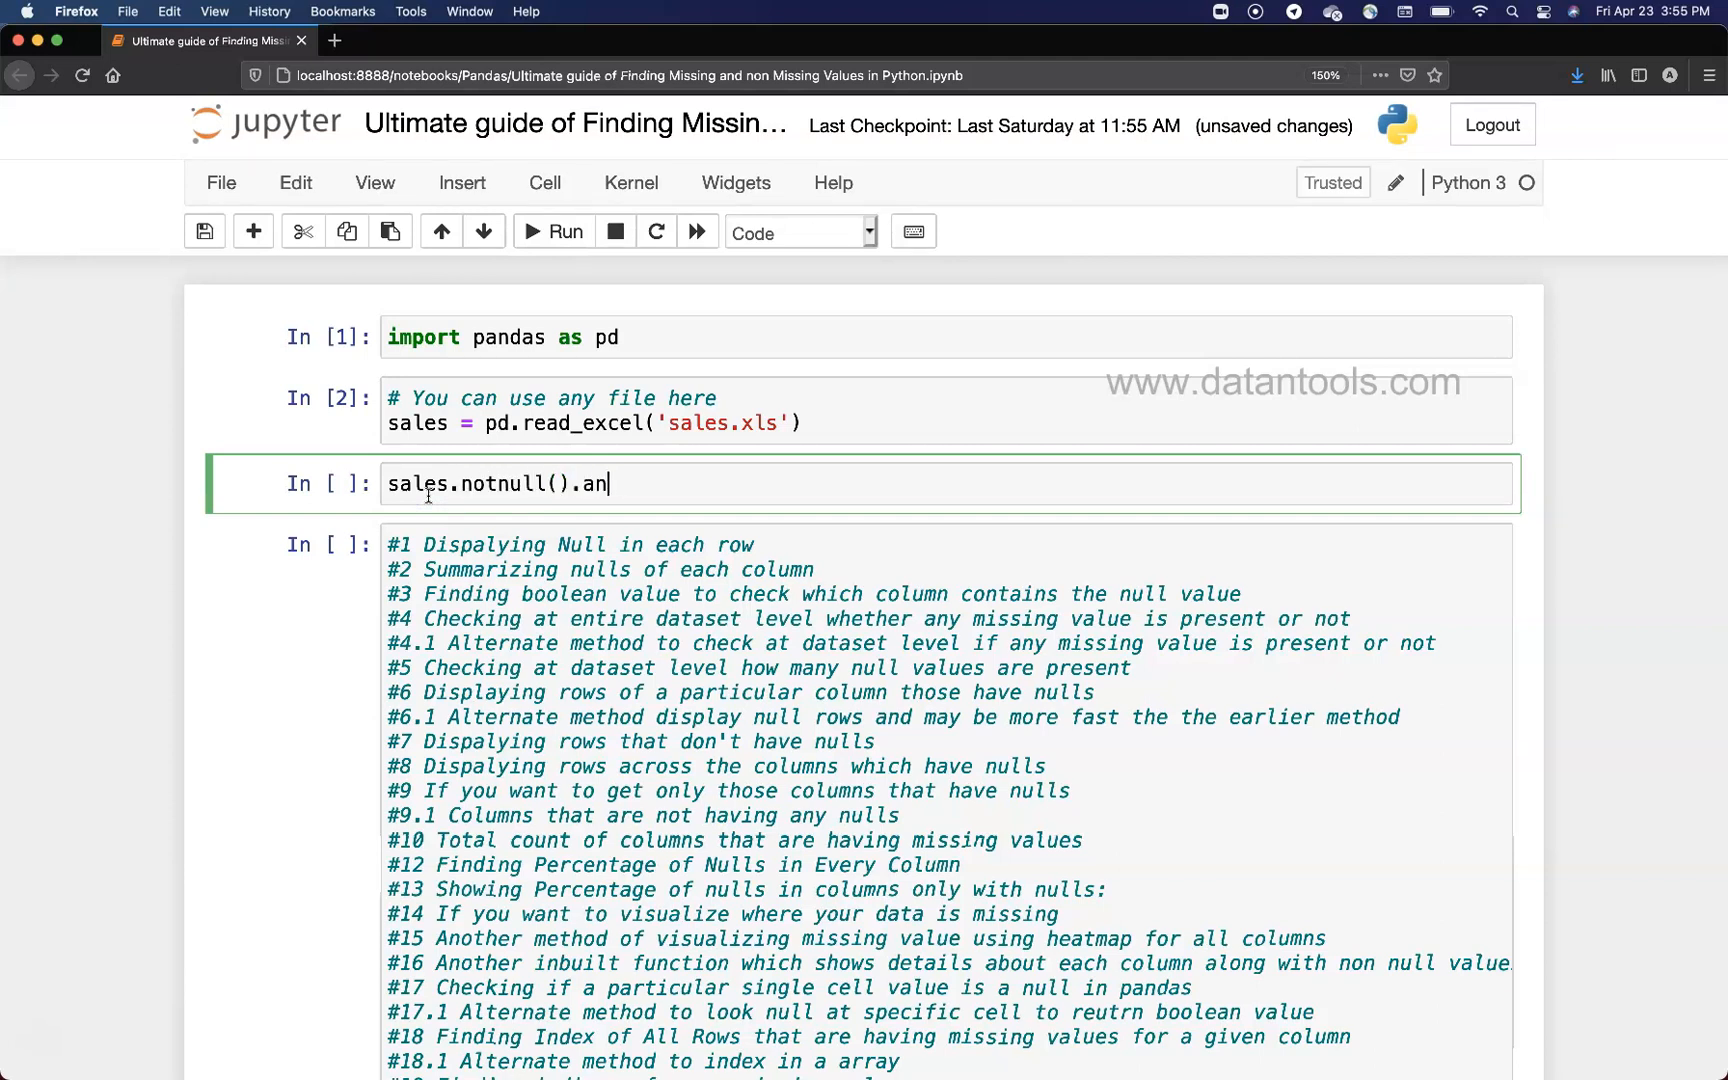
text(y().)
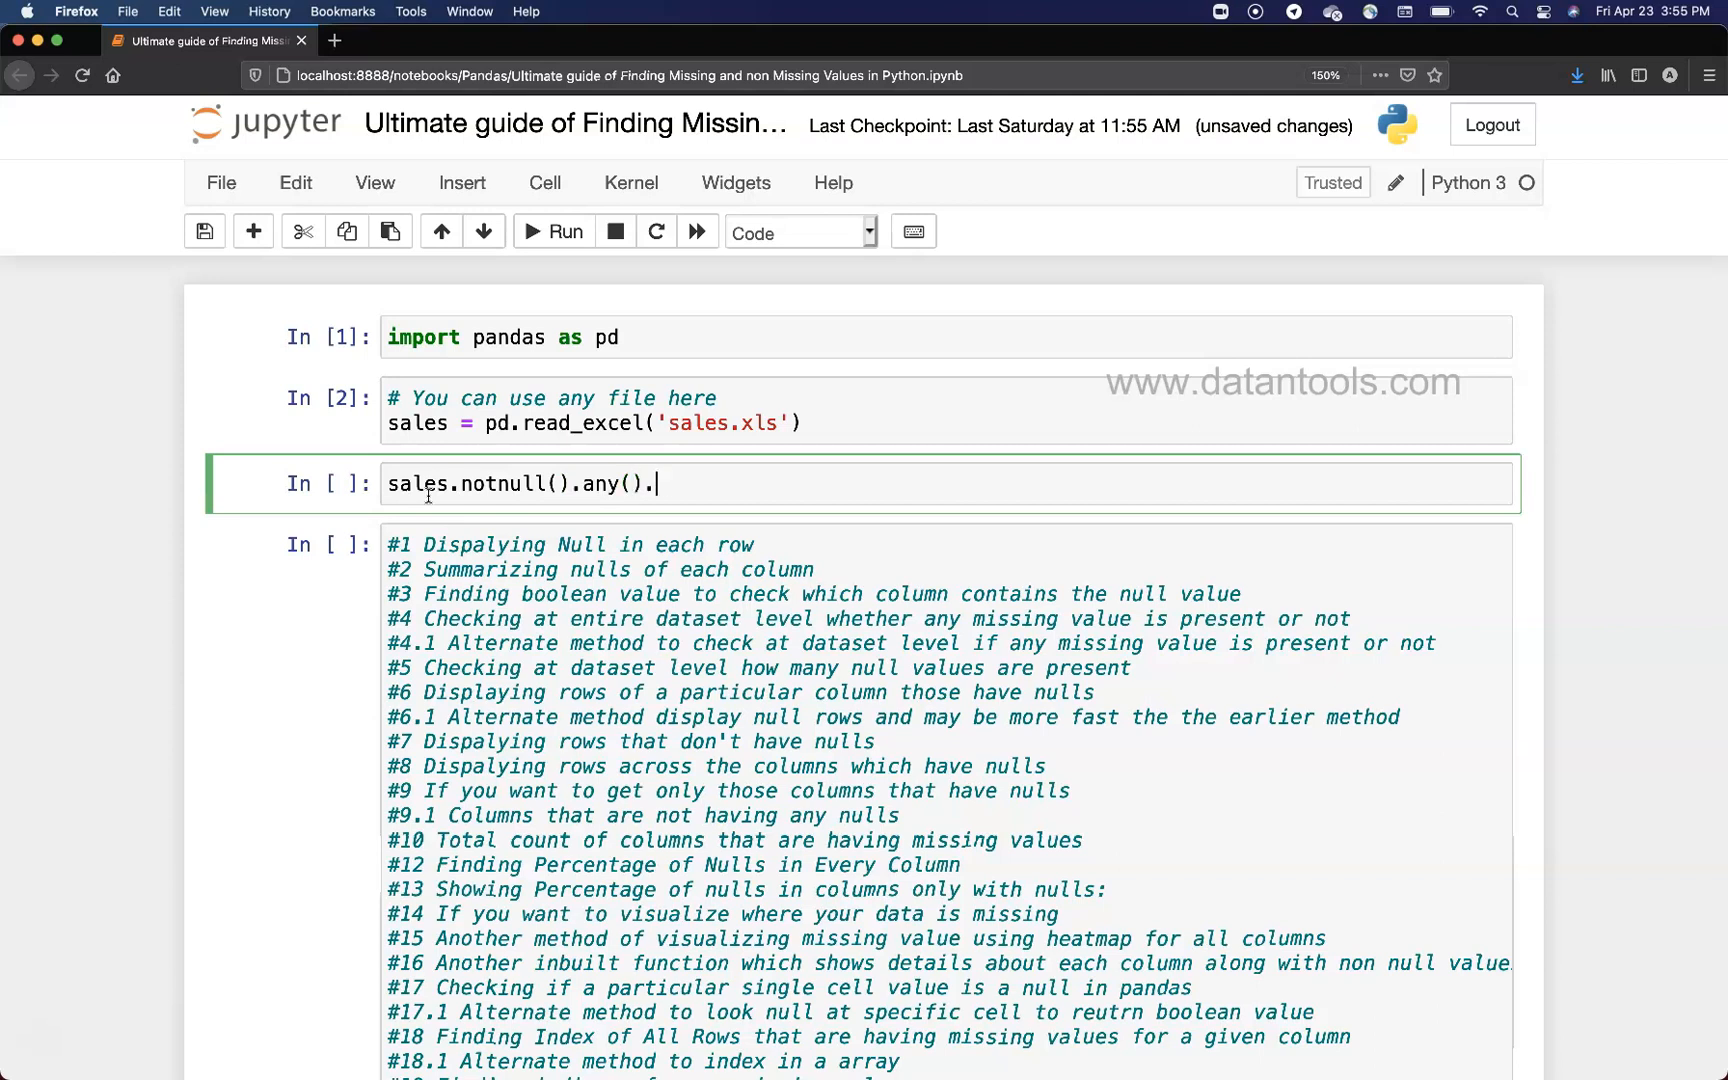
text(sum())
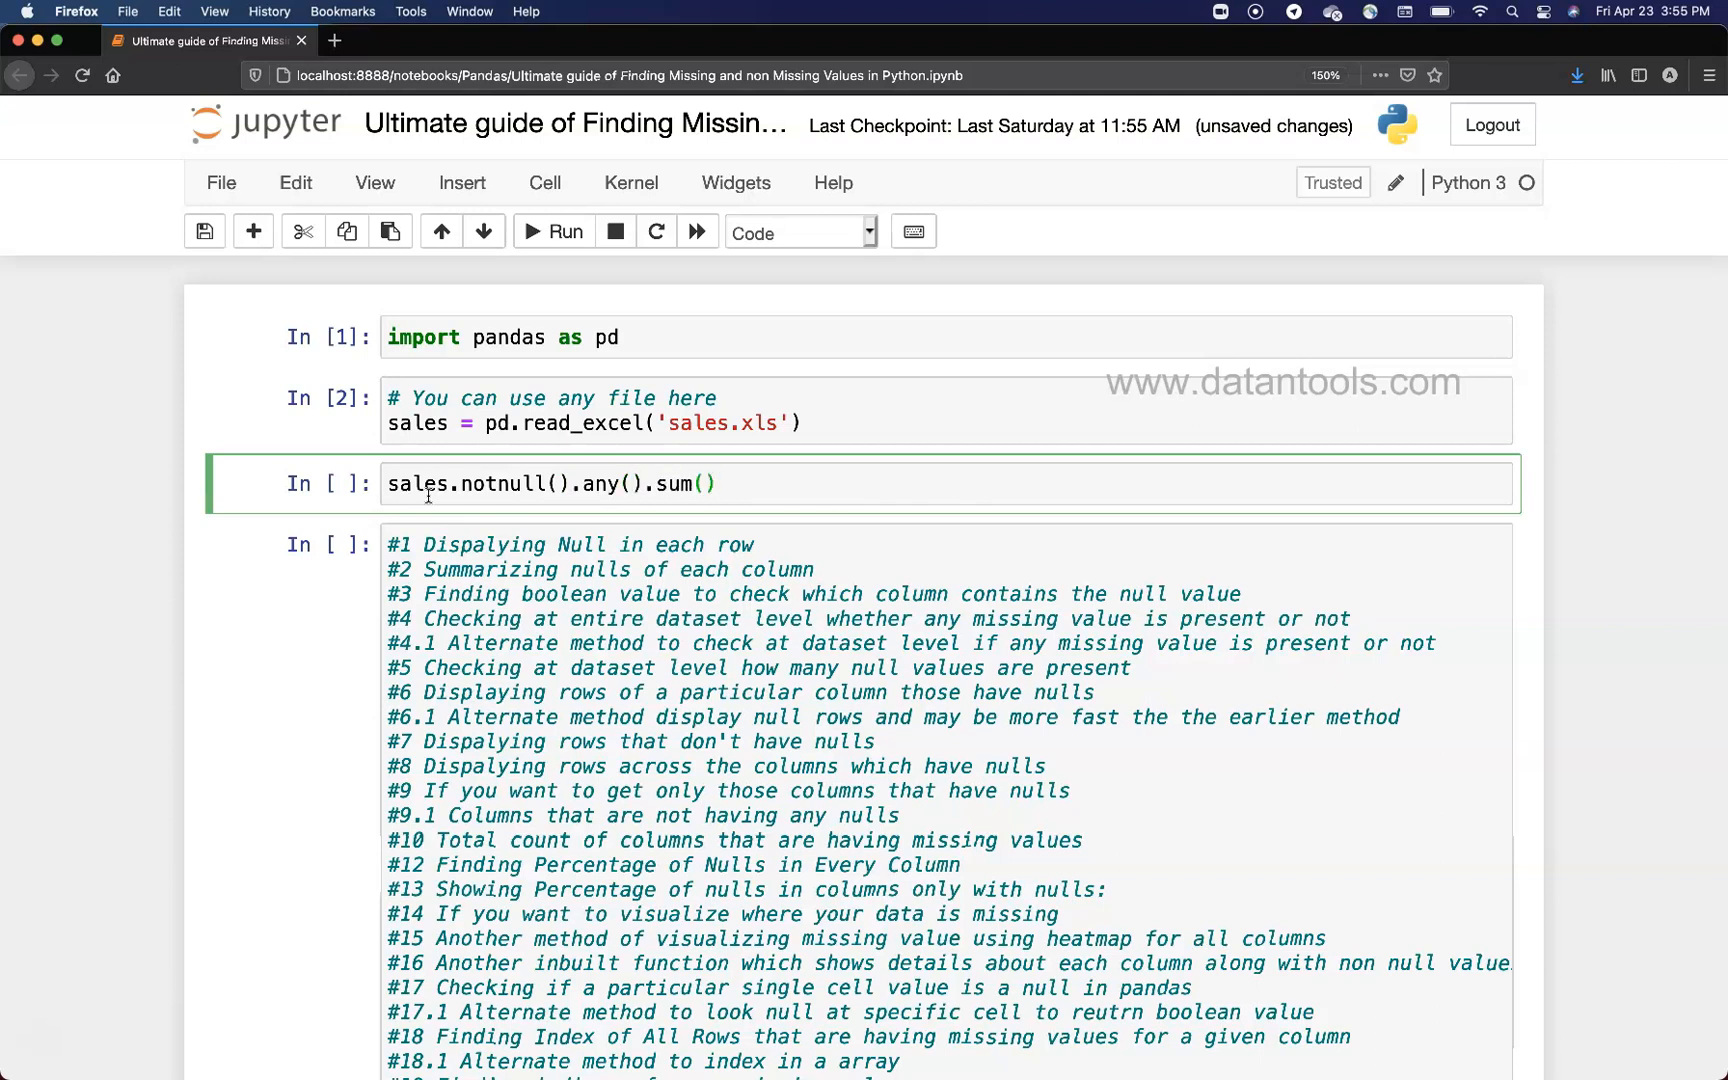
click(553, 231)
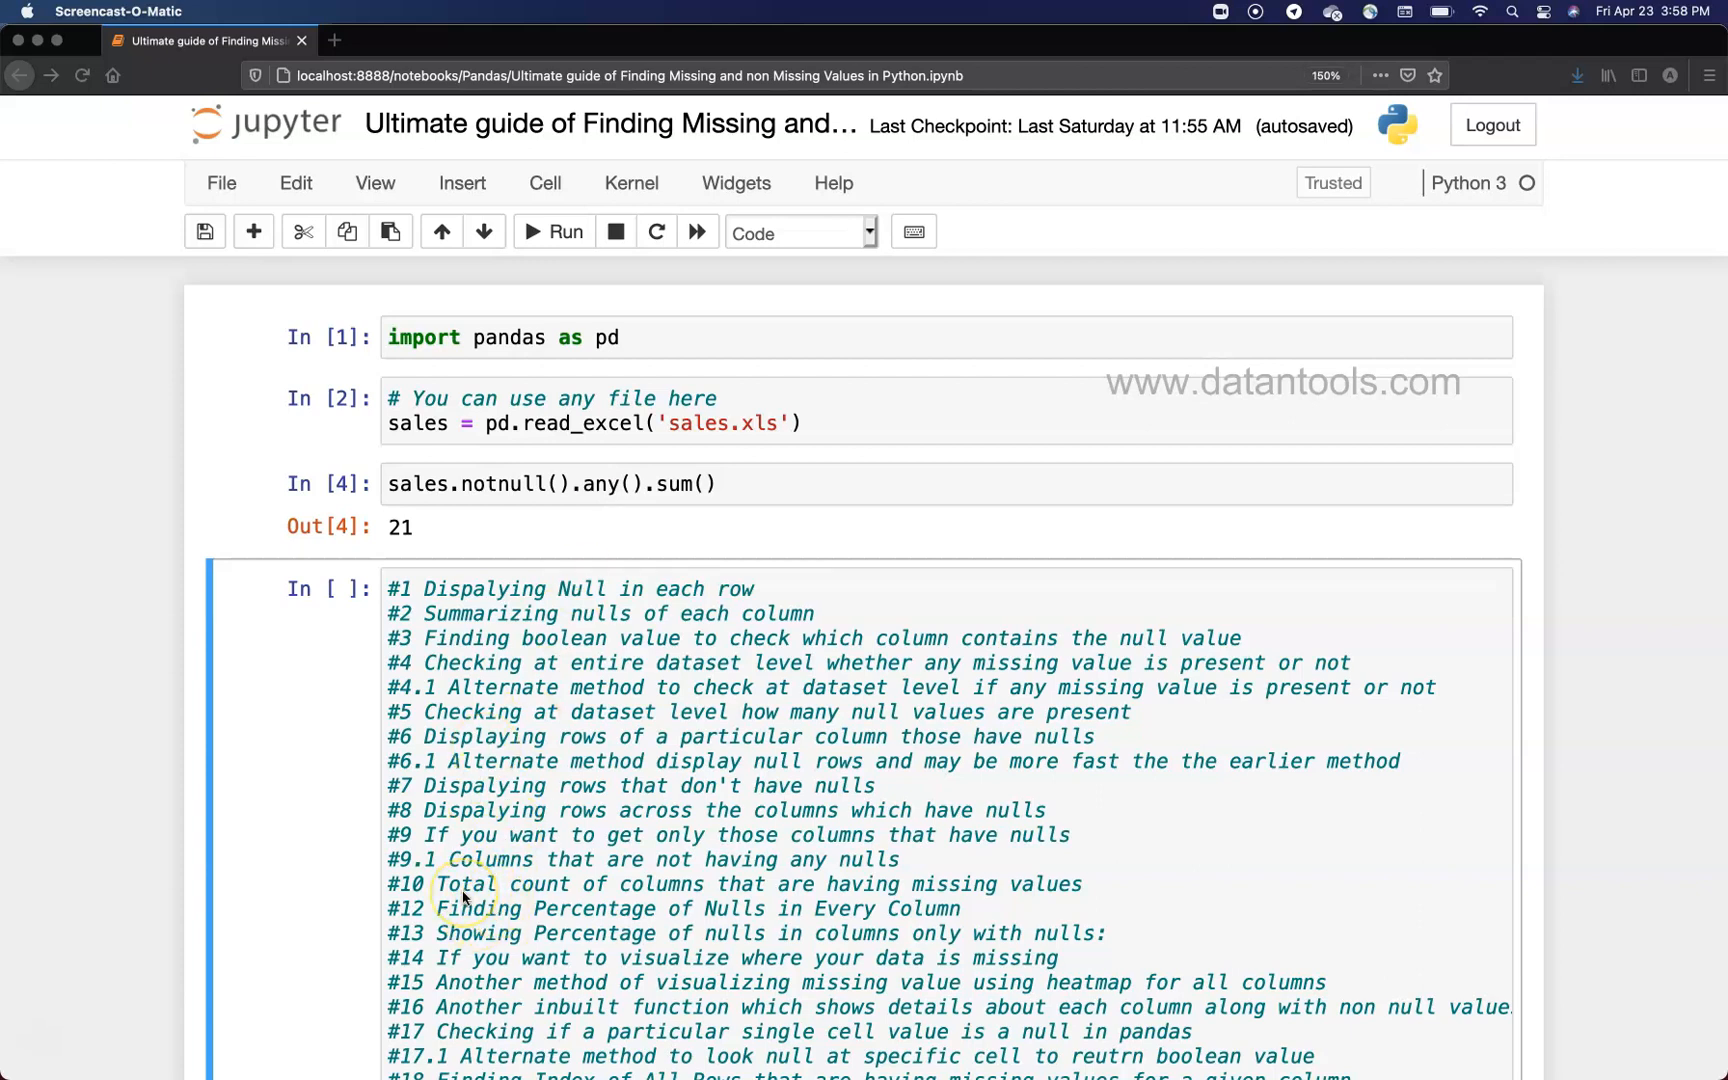
mouse_move(453, 911)
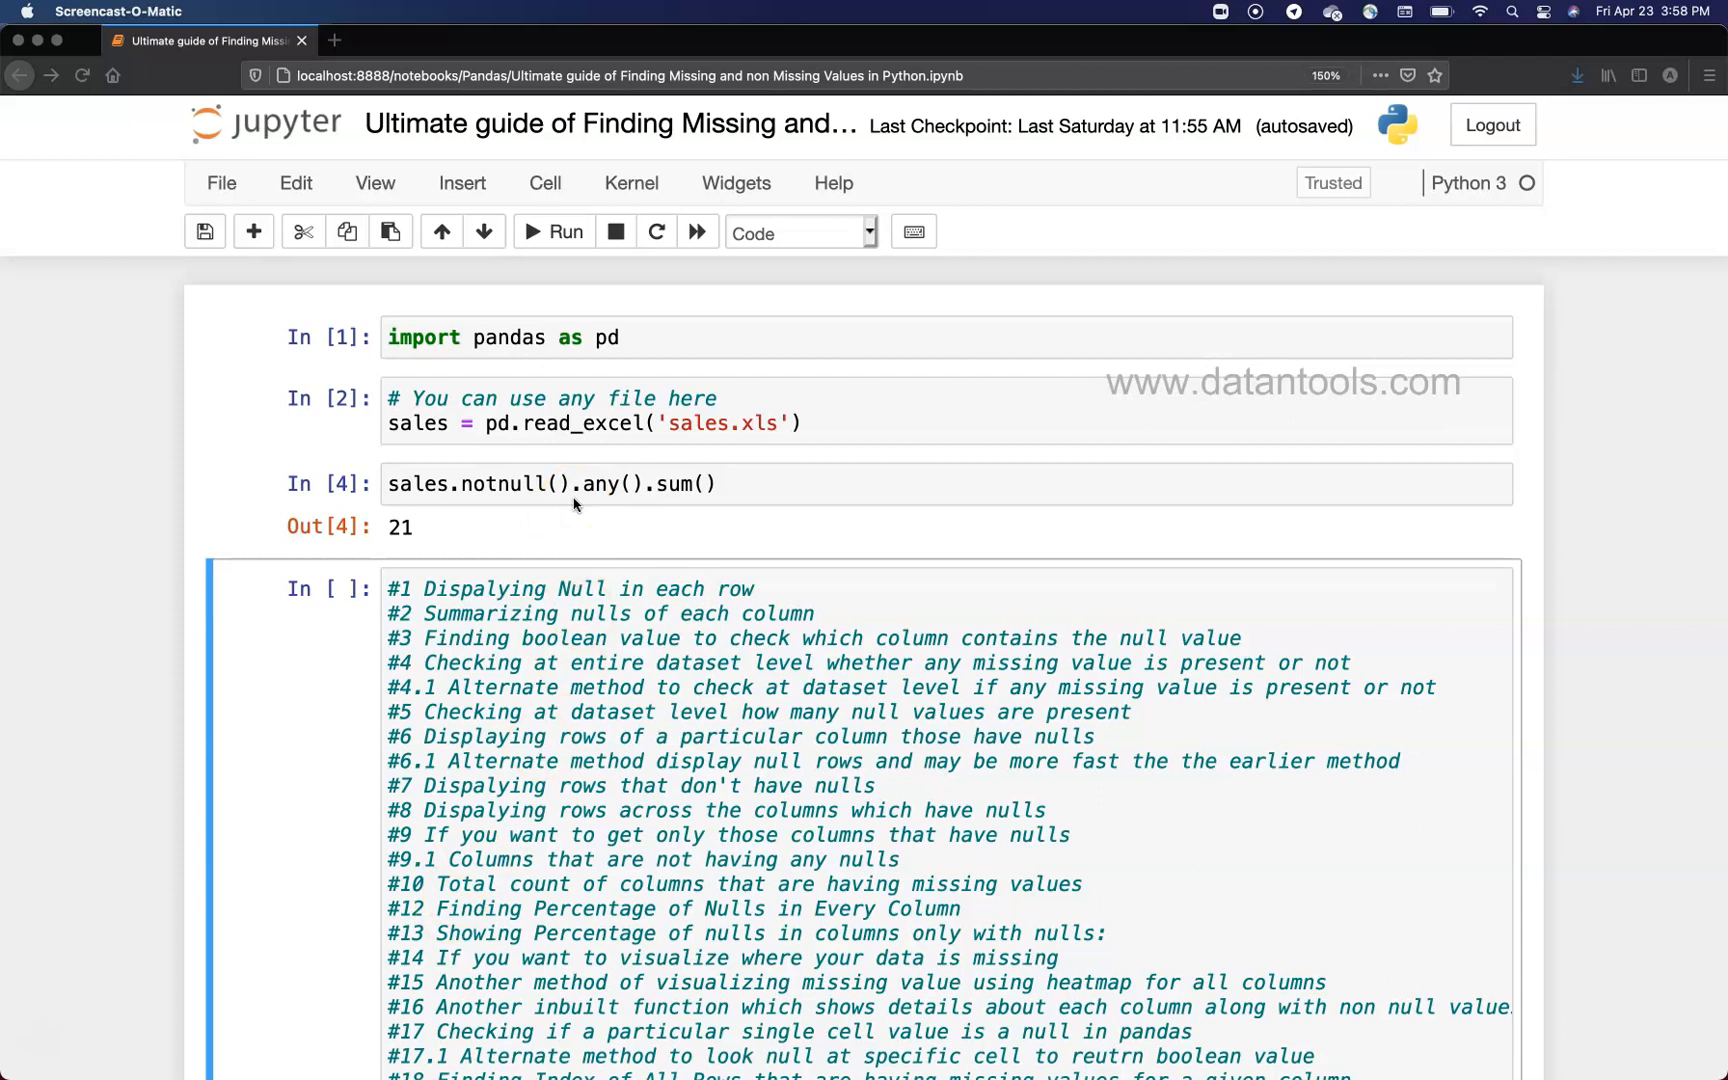
mouse_move(460, 531)
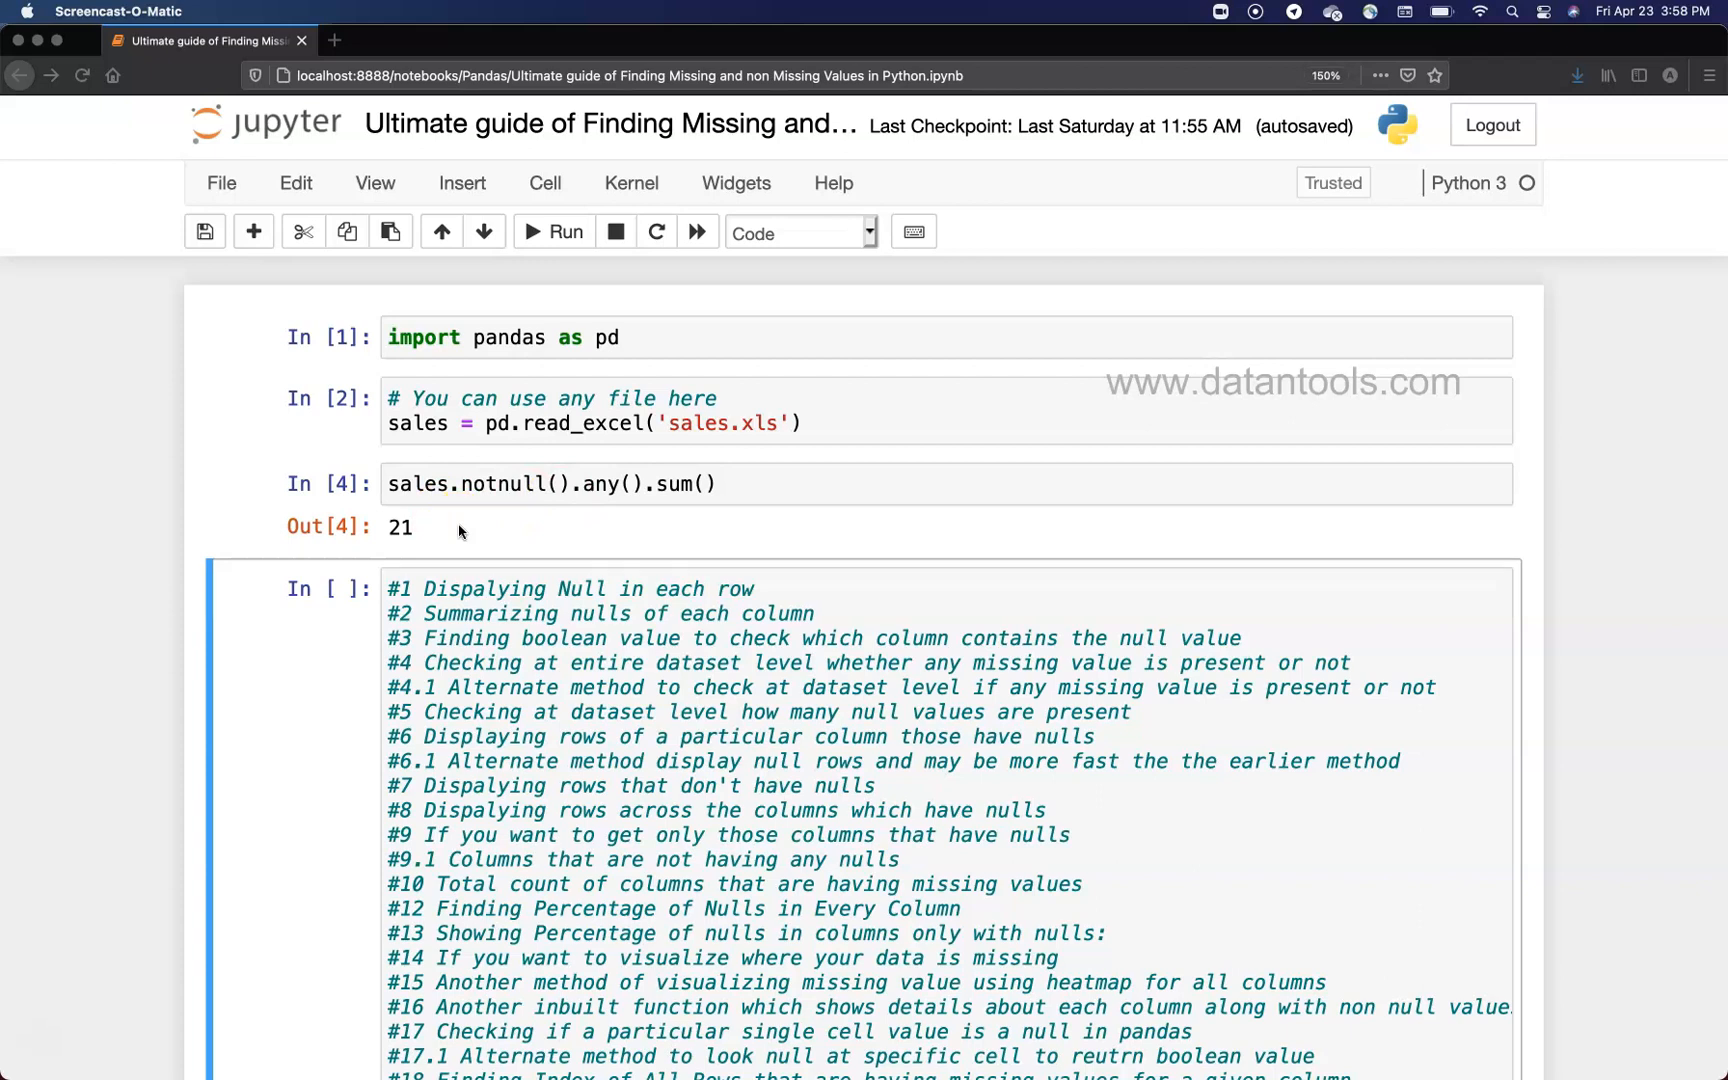